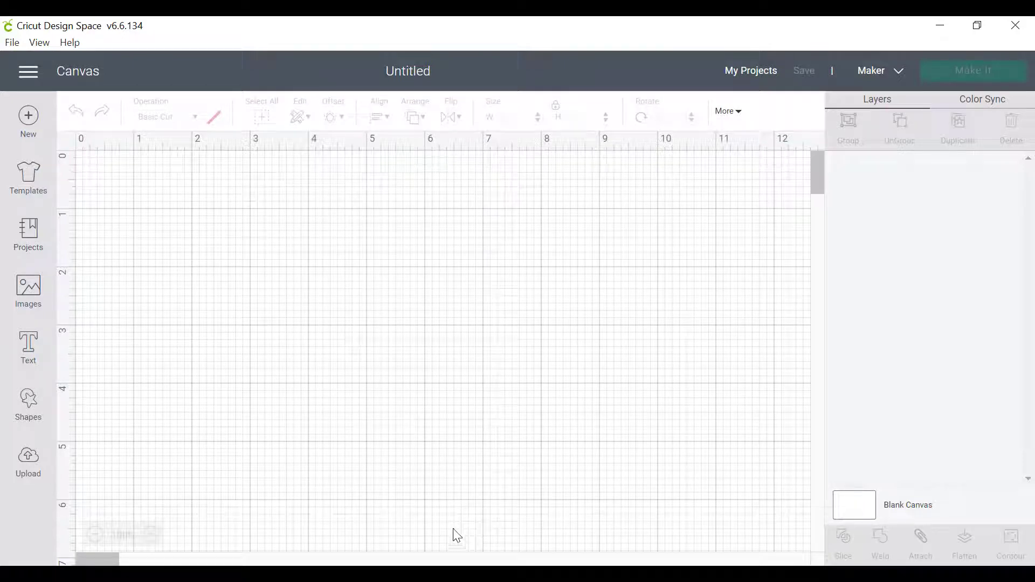
mouse_move(422, 474)
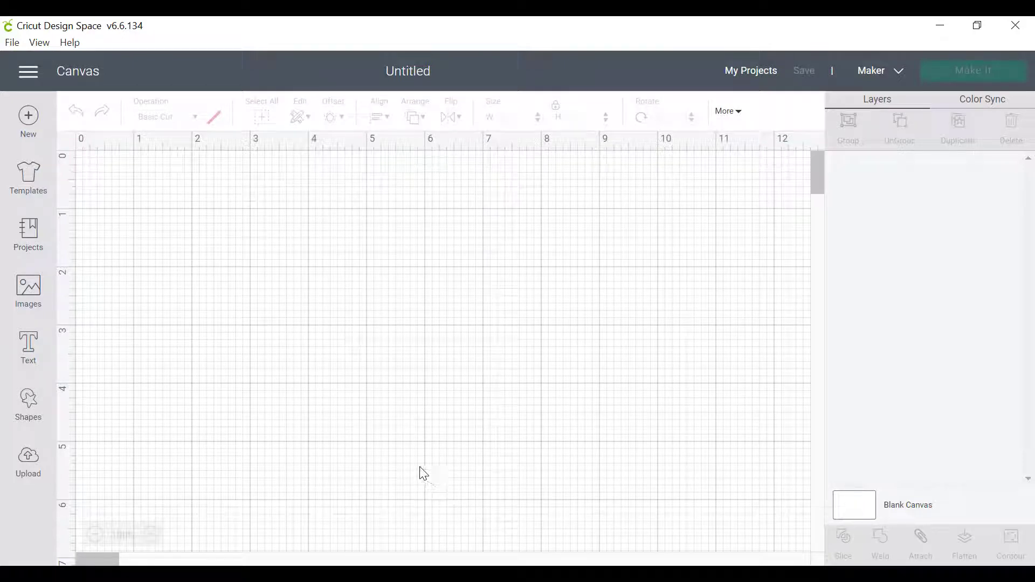
mouse_move(417, 469)
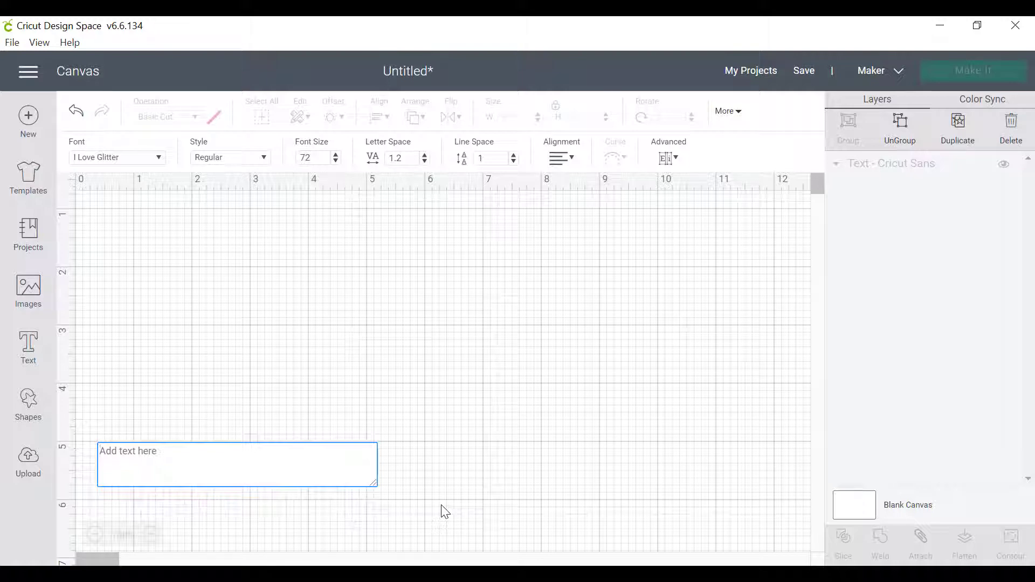
- Enter the word CRICUT and enlarge it to about 10.3 inches wide
text(CRICUT)
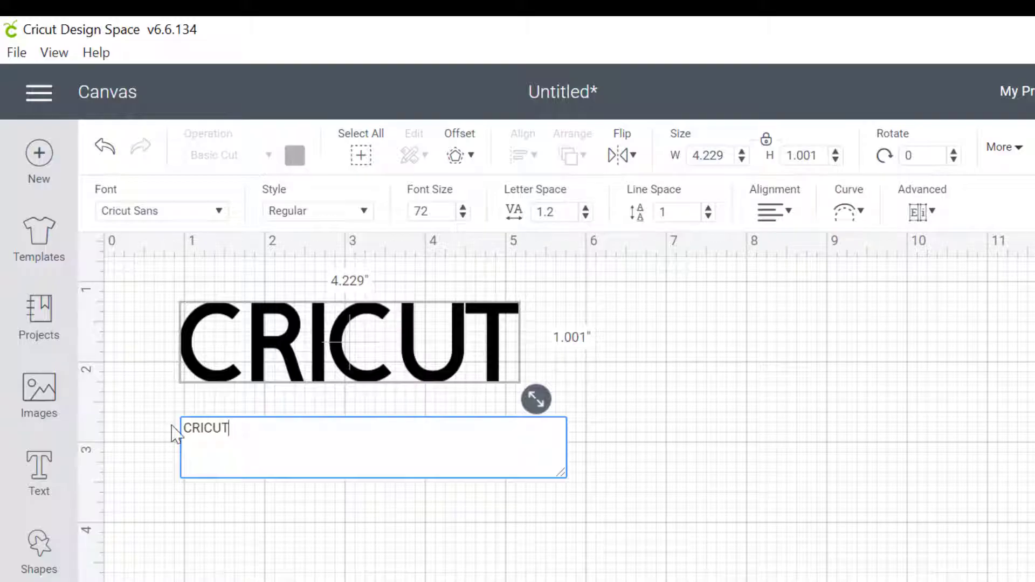
mouse_move(687, 427)
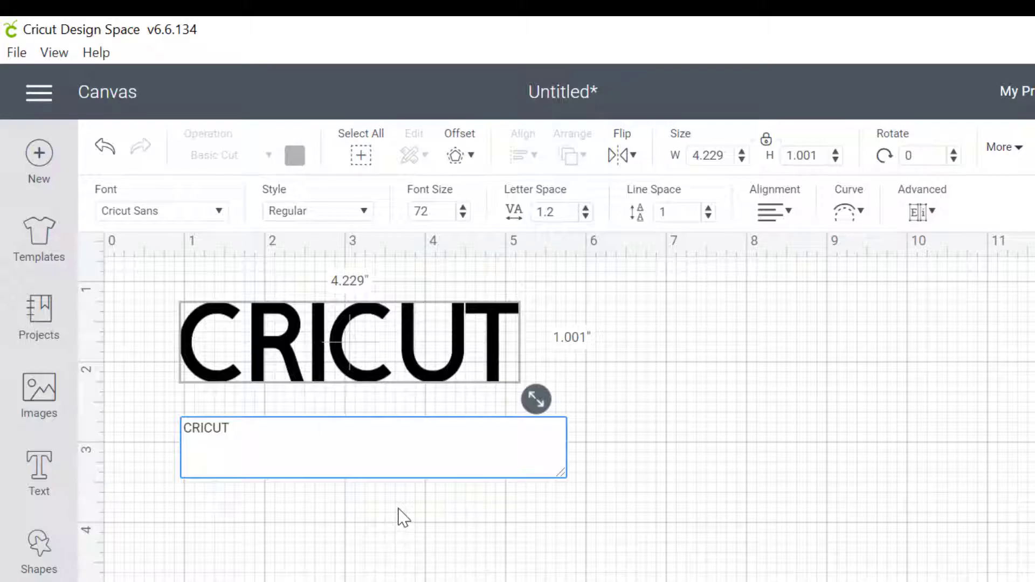
mouse_move(254, 408)
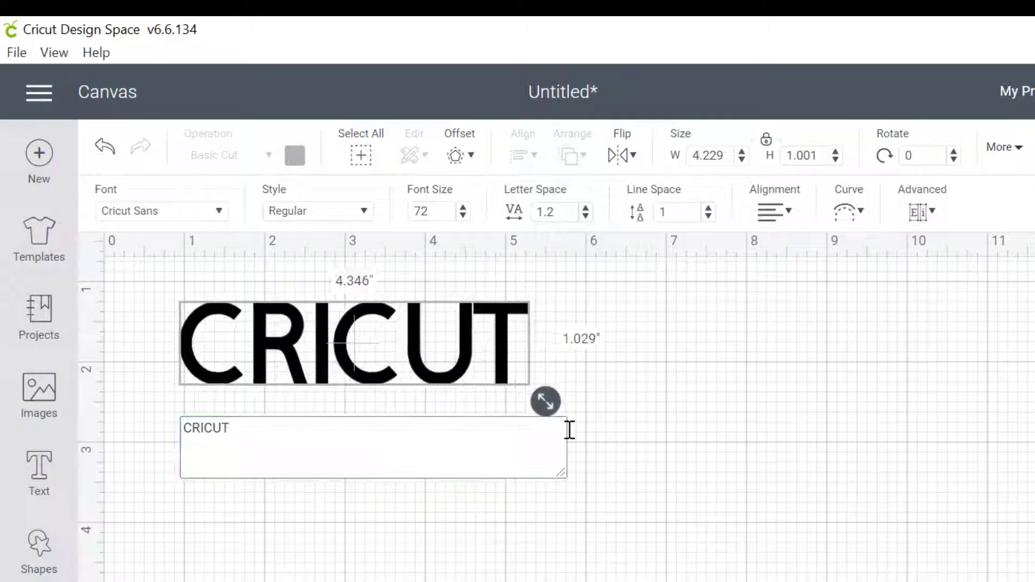
drag(545, 401, 1022, 512)
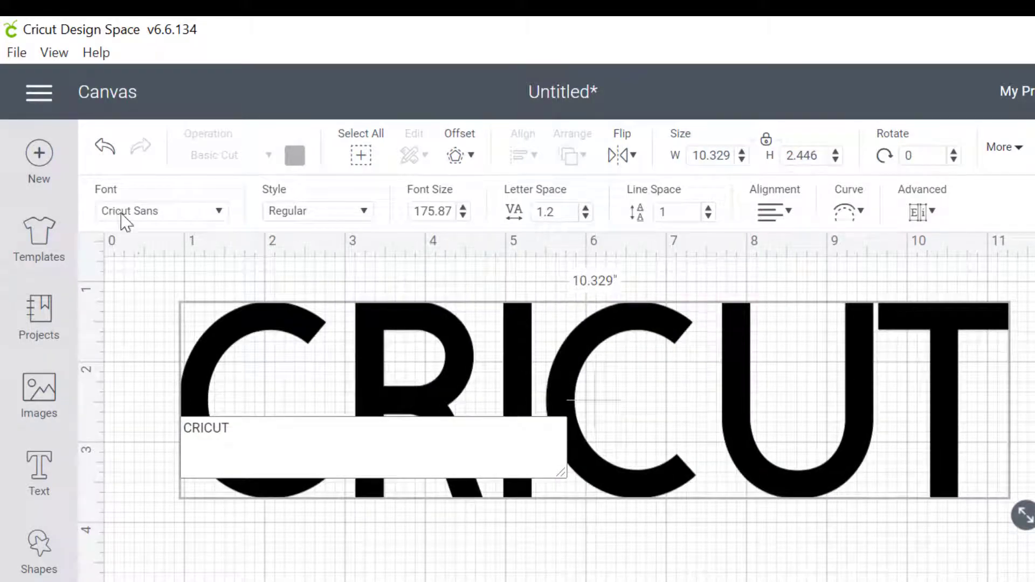
mouse_move(221, 377)
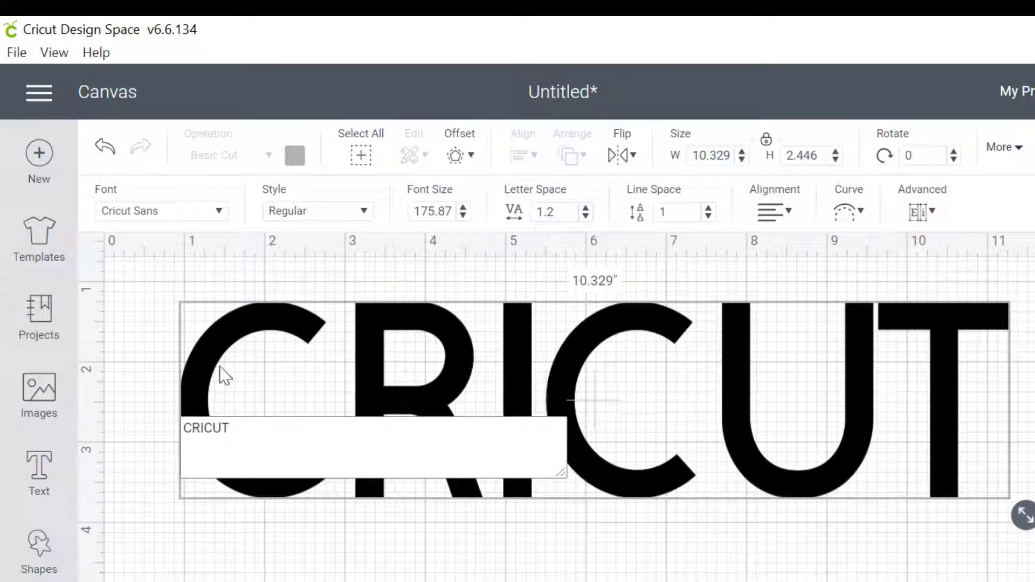
- Search the fonts for 'oswald' and apply Oswald SemiBold to CRICUT
click(161, 210)
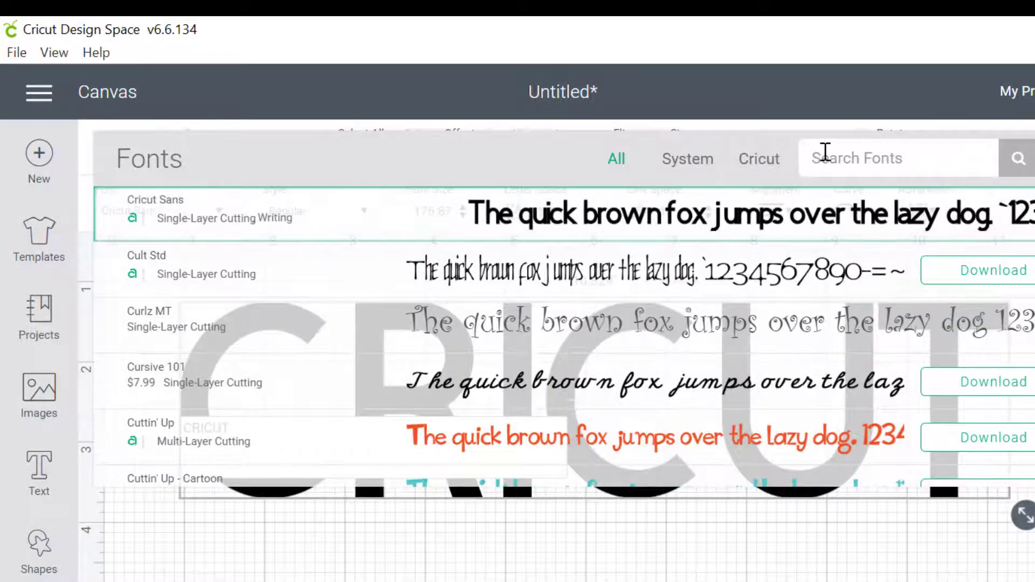
text(o)
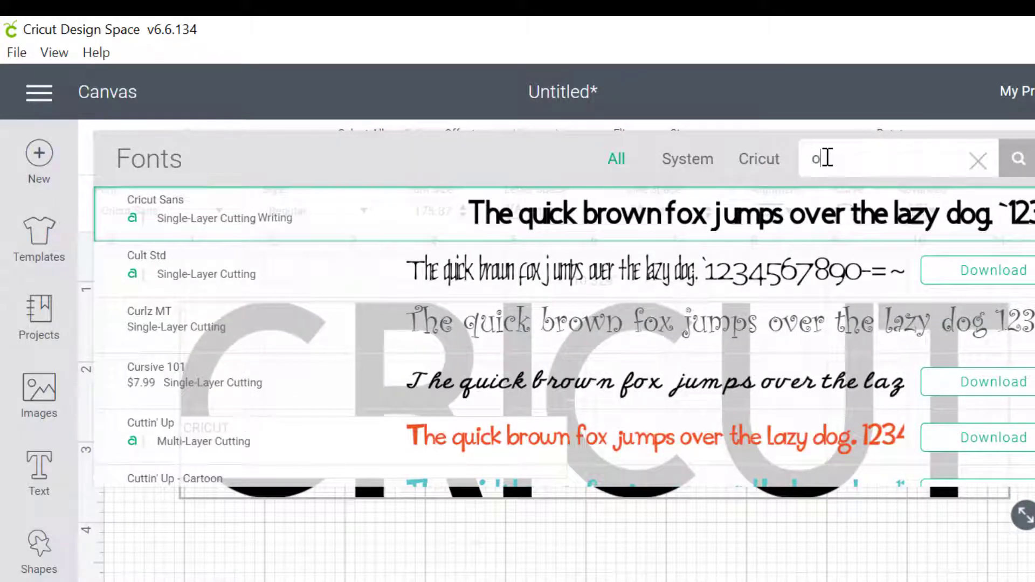
text(swalt)
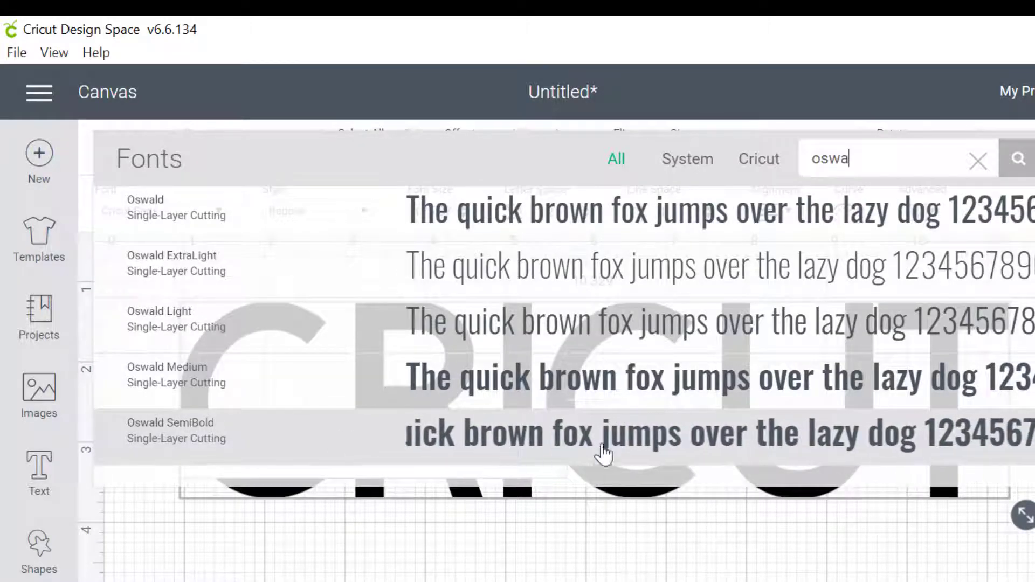
click(176, 430)
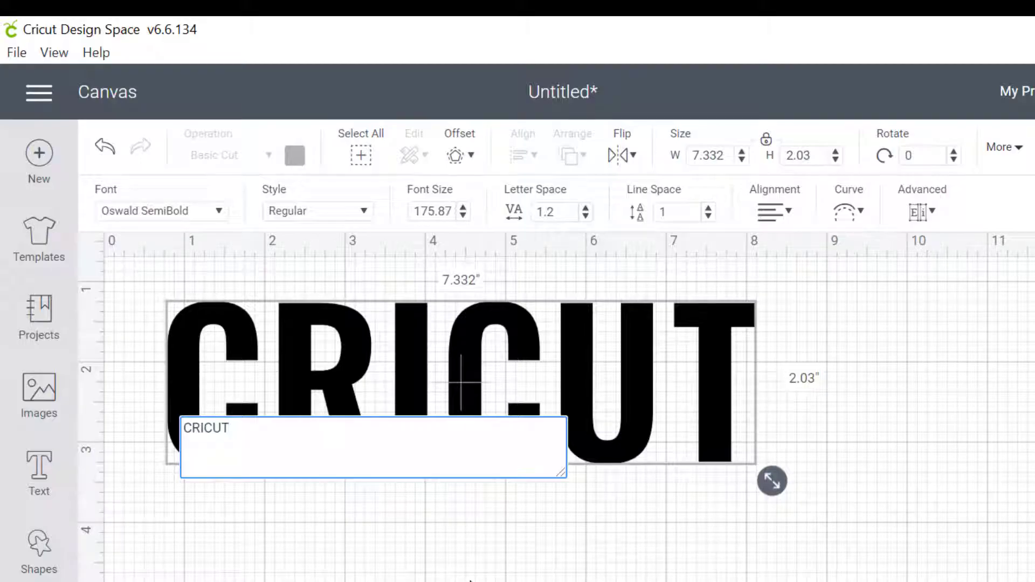
click(566, 541)
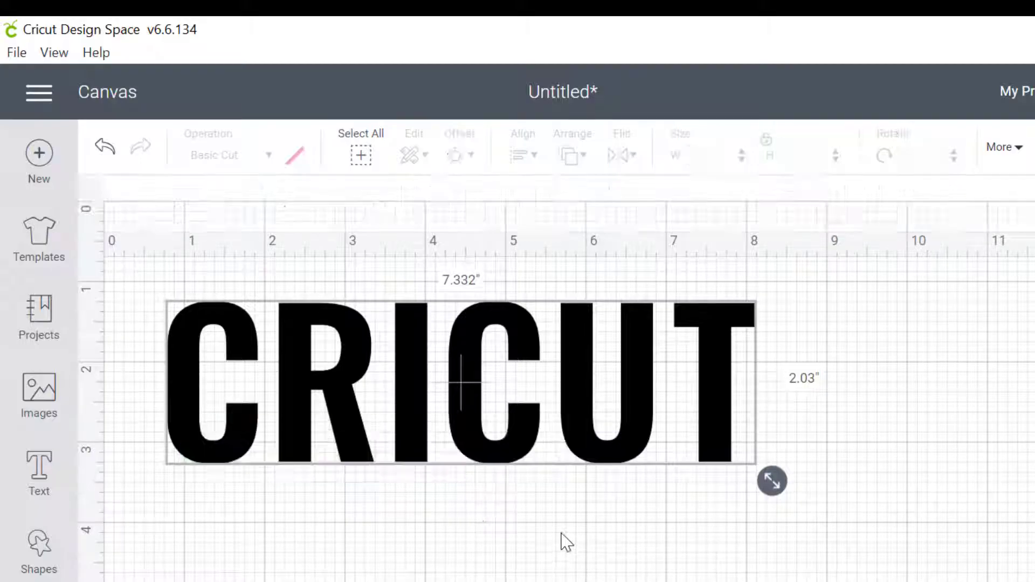
- Enlarge CRICUT to about 11 inches wide and tighten its letter spacing to 0.4
drag(771, 480, 972, 535)
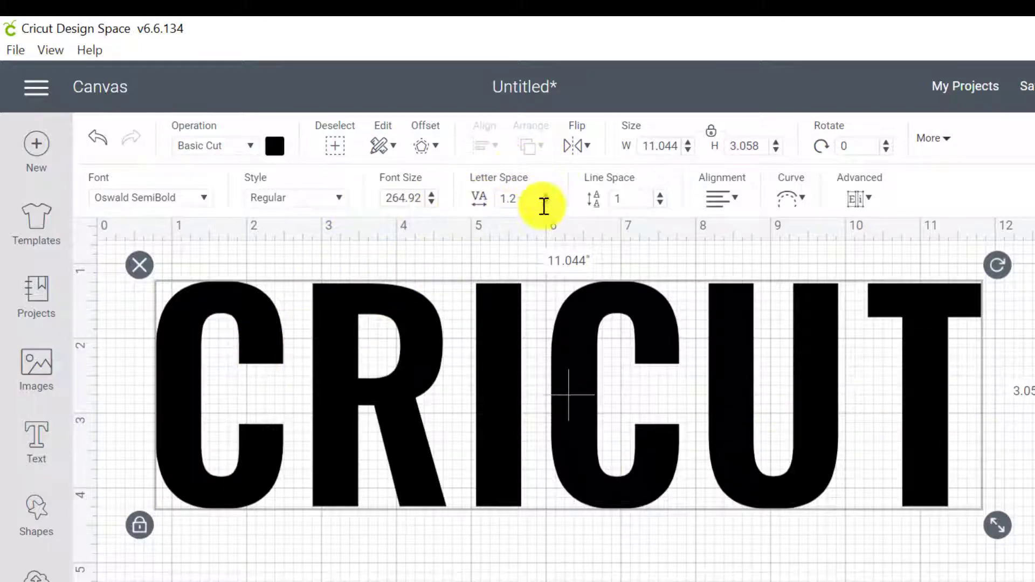
click(546, 203)
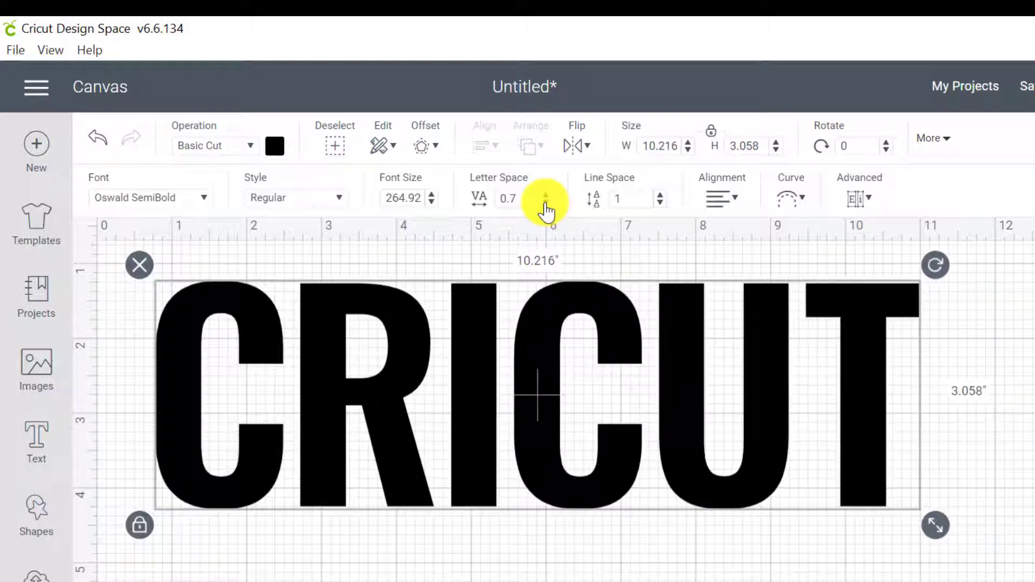
click(547, 204)
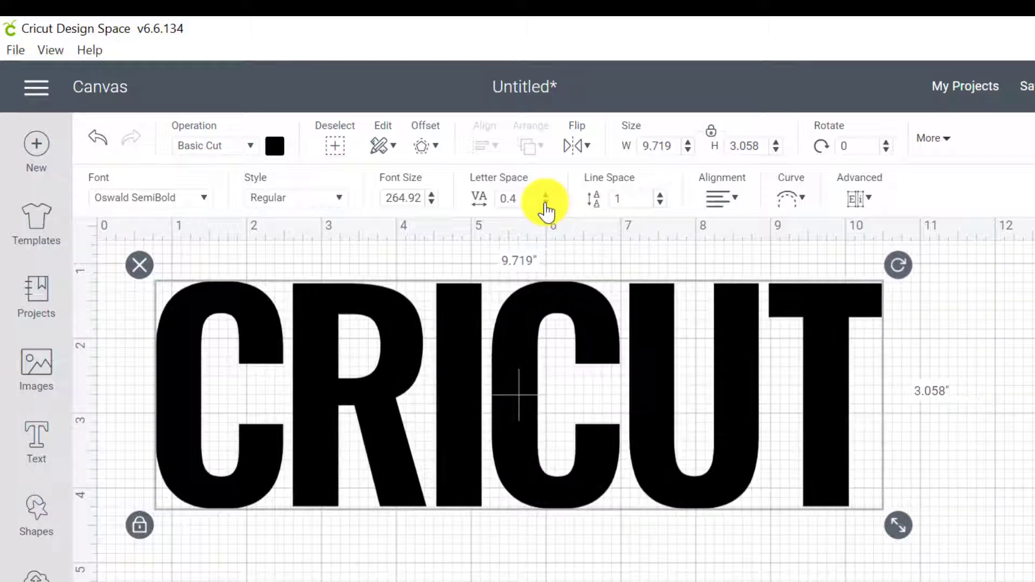
click(522, 396)
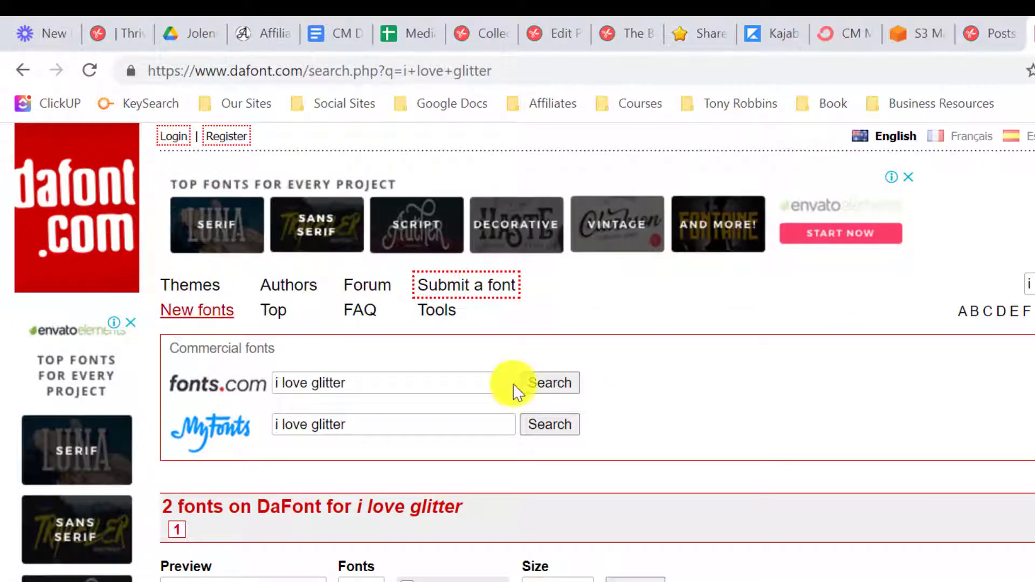
- Download the MF I Love Glitter font from the dafont results
scroll(down, 3)
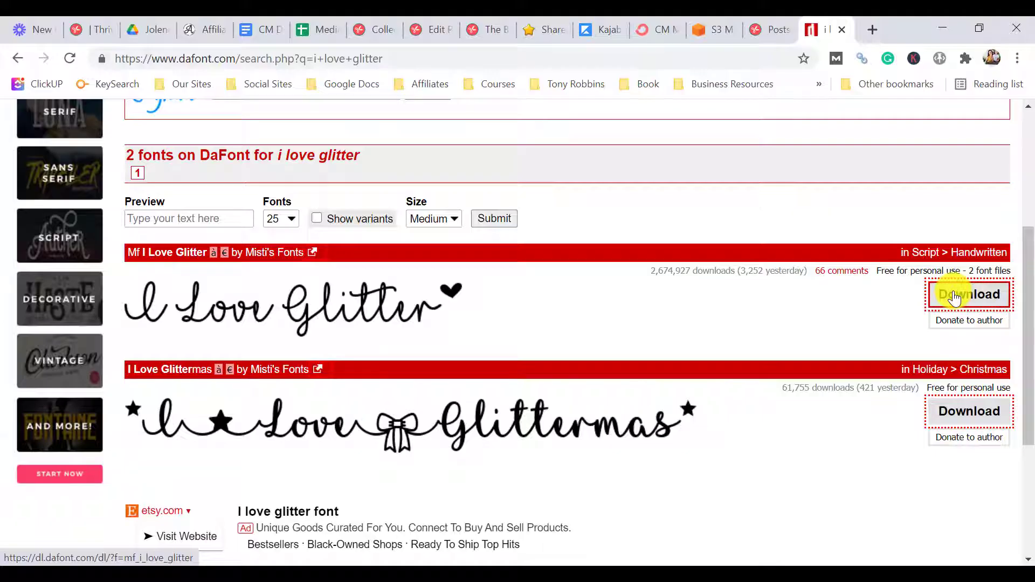
click(969, 294)
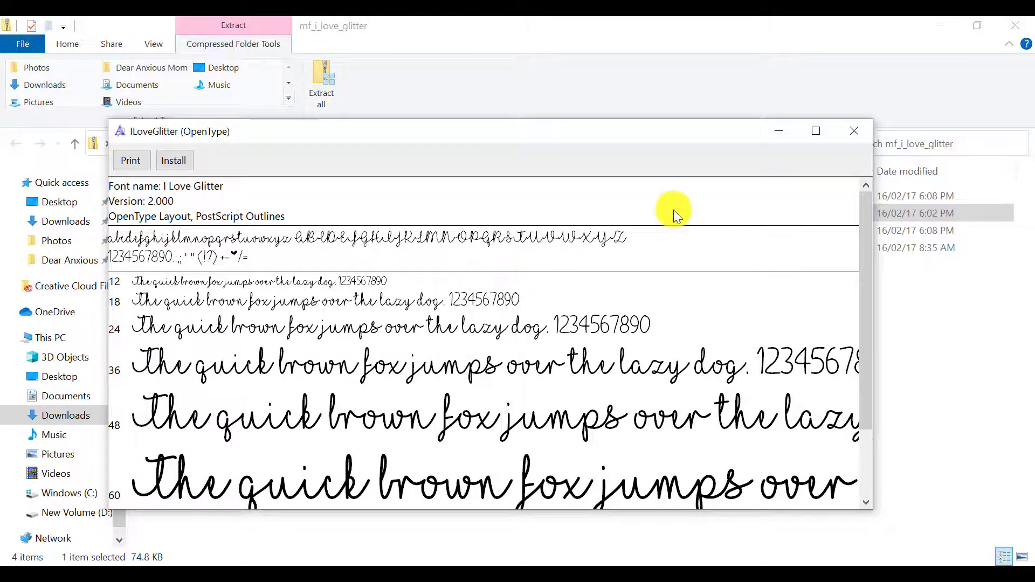
- Install the I Love Glitter OpenType font and return to Cricut Design Space
click(855, 131)
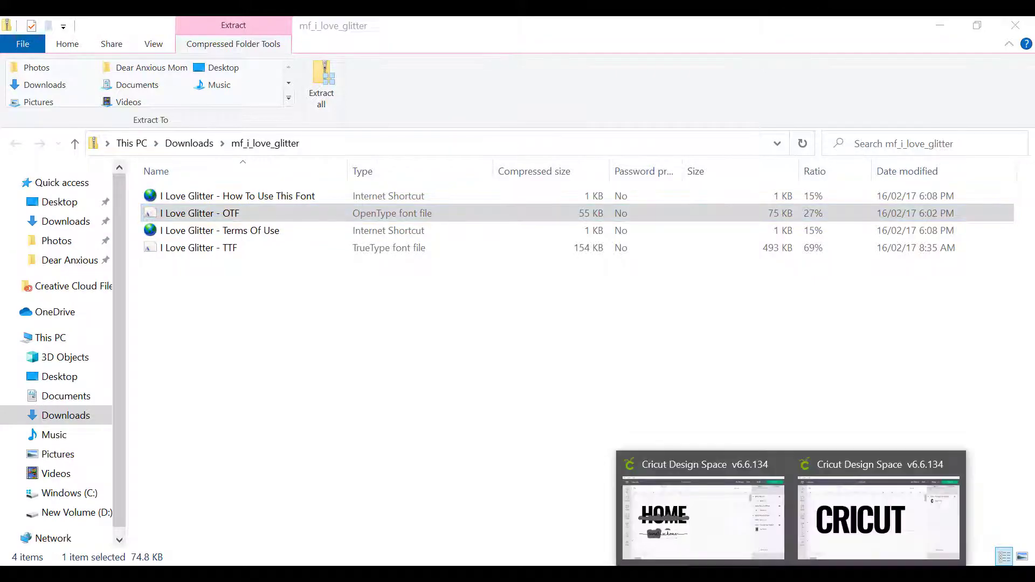
click(878, 519)
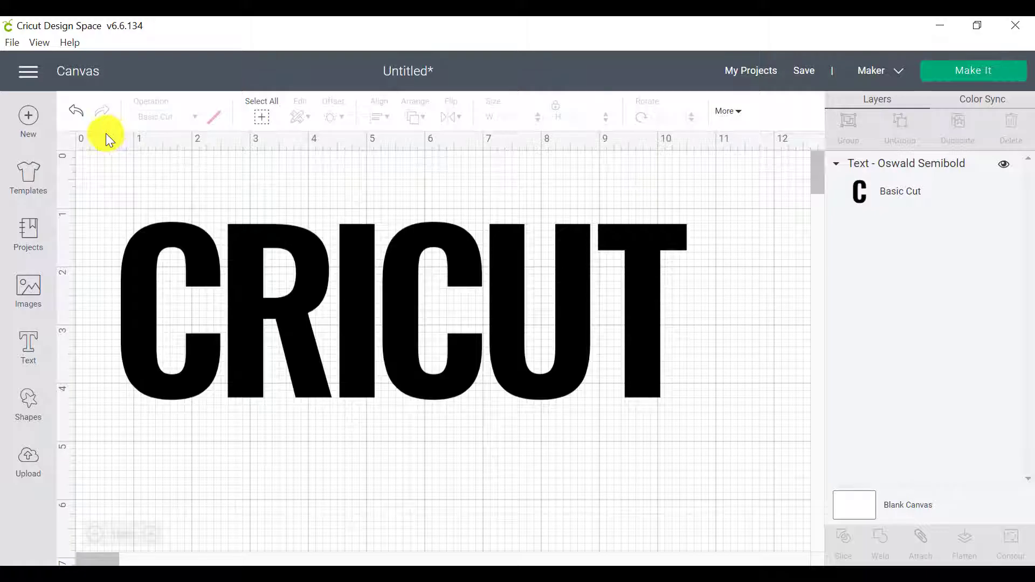
mouse_move(28, 340)
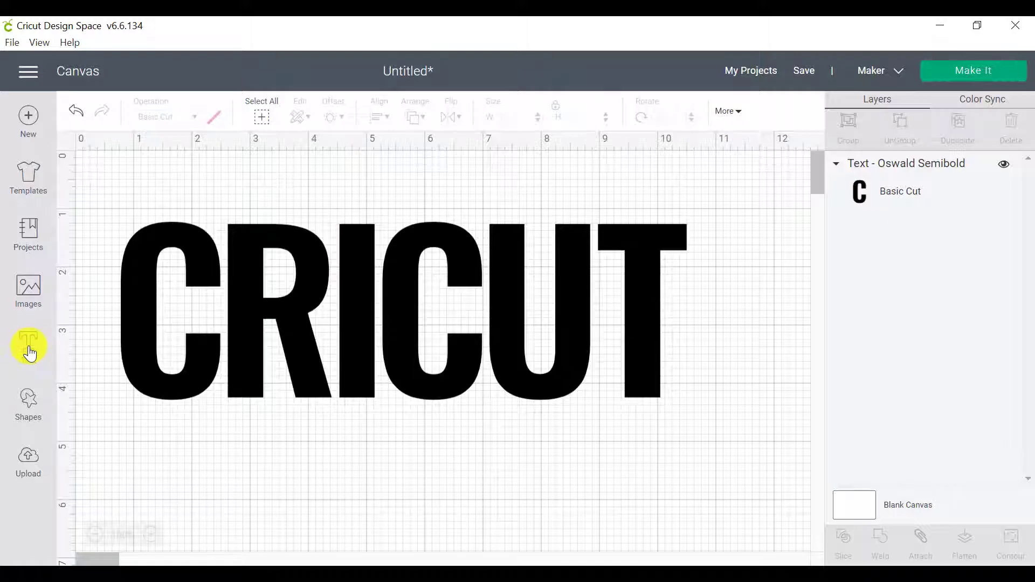
- Add a new empty text box beneath the CRICUT word
click(28, 348)
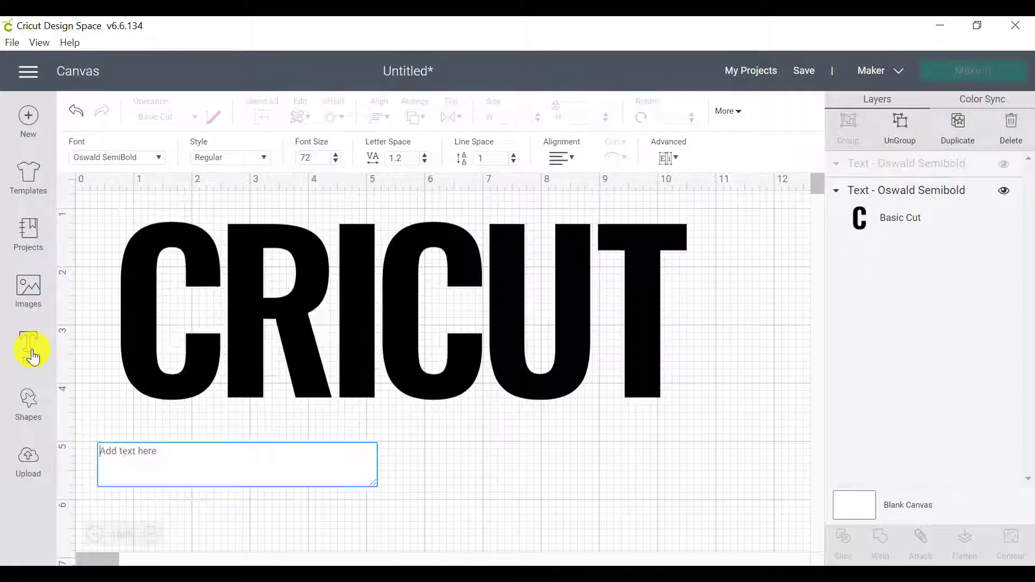
- Enter [design_space] into the new text box
click(28, 346)
text([)
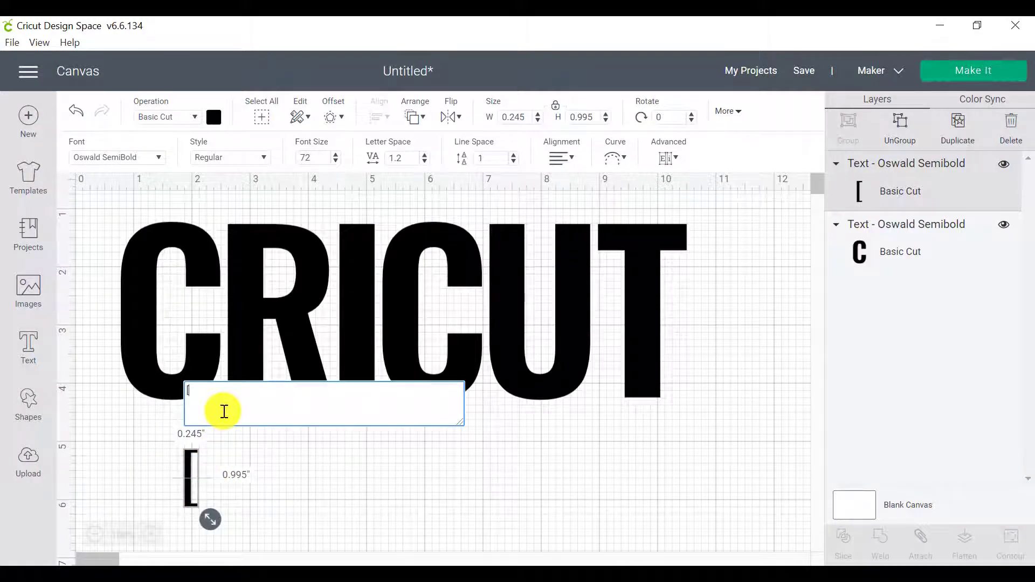
text(design)
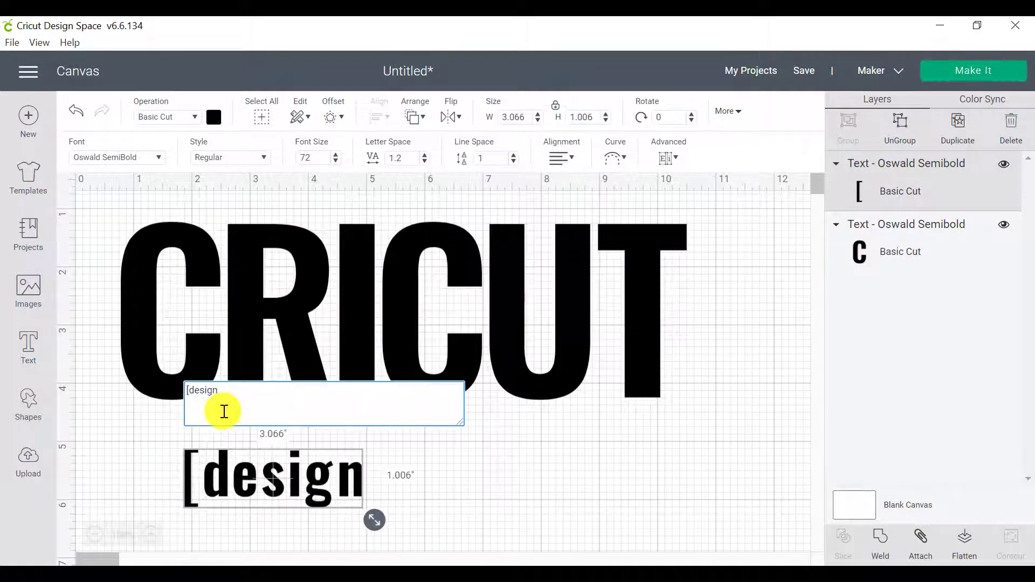
text(_)
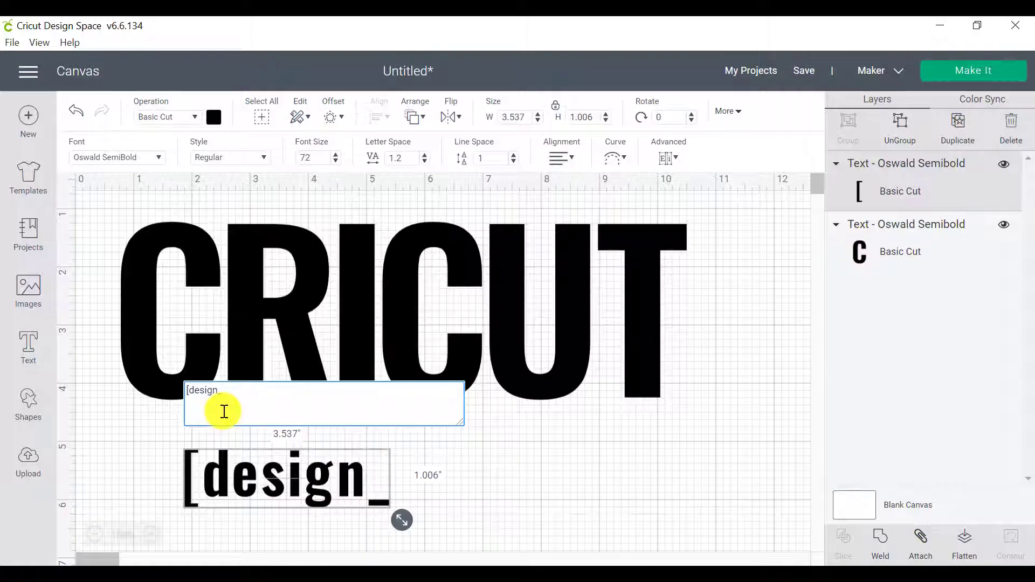
text(_space])
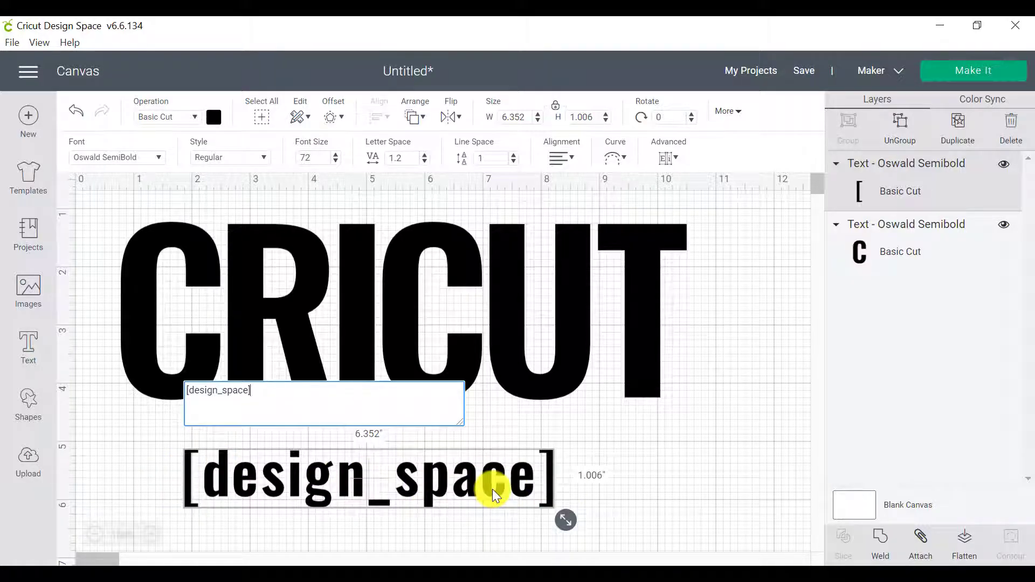
mouse_move(125, 258)
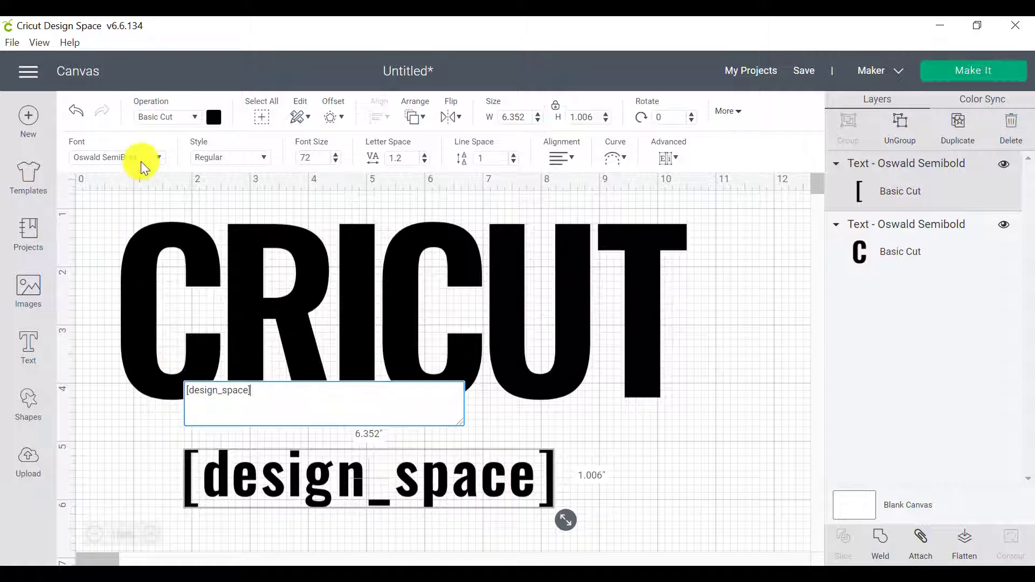
mouse_move(100, 143)
text(oswa)
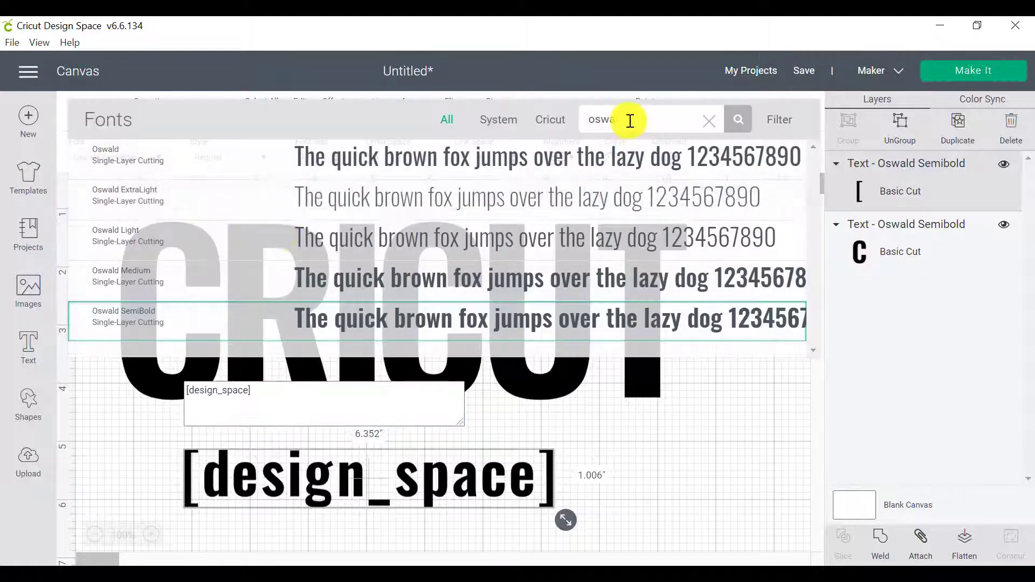
- Search the font list for 'glitter' to find I Love Glitter
text(glitter)
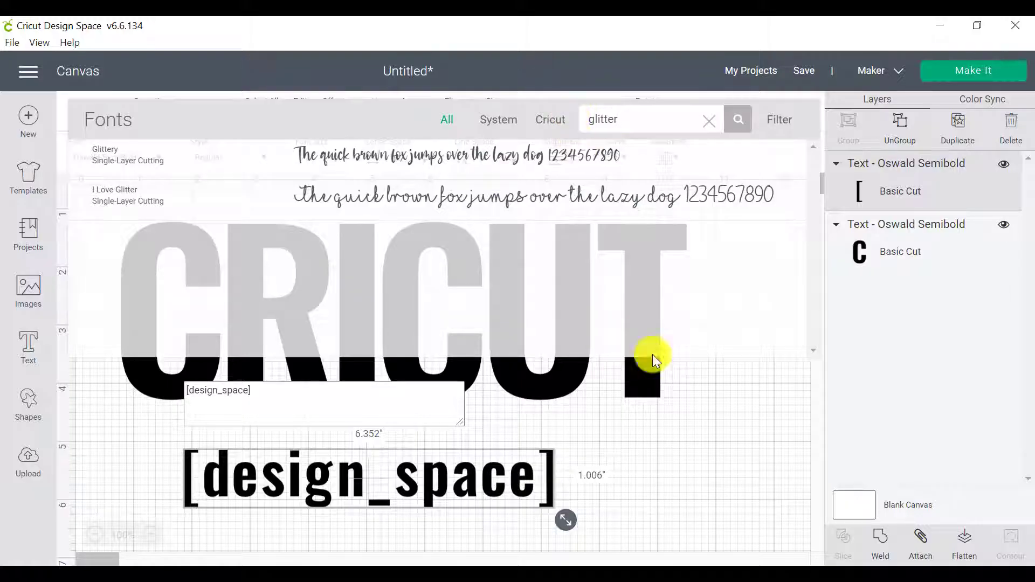
mouse_move(171, 199)
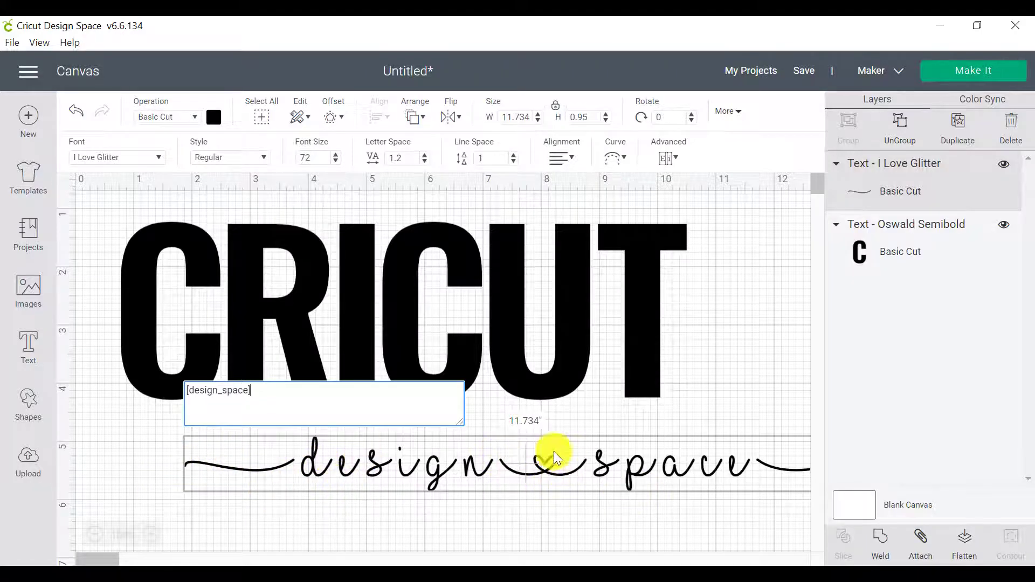
mouse_move(582, 476)
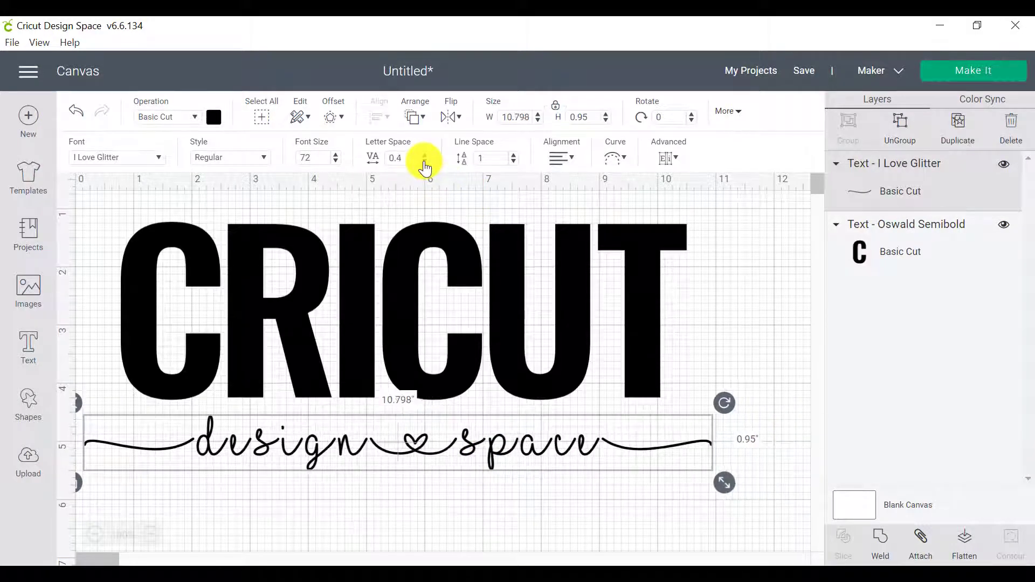
- Tighten the script's letter spacing, ungroup it to letters, and zoom in on 'design'
click(425, 162)
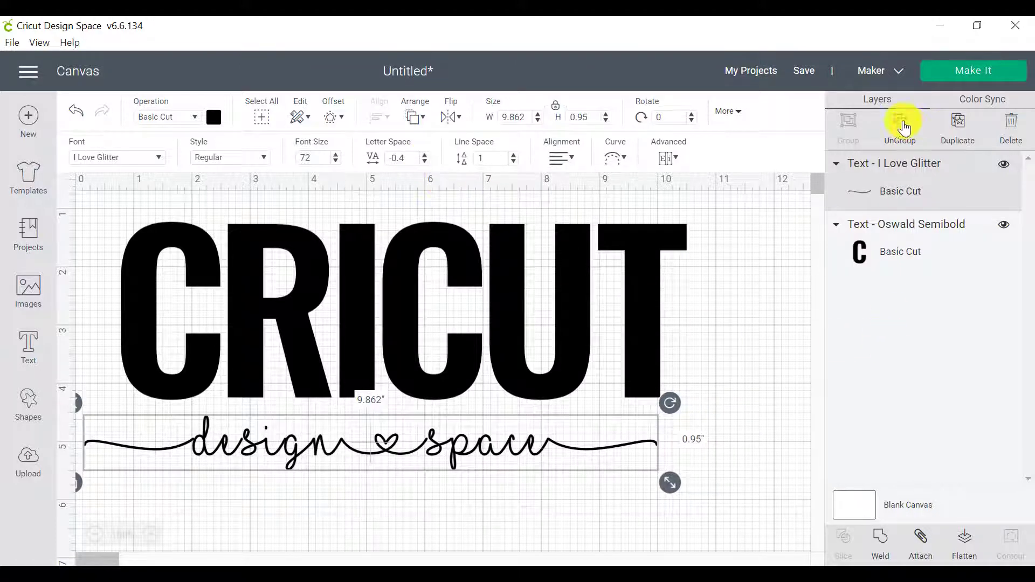
click(900, 125)
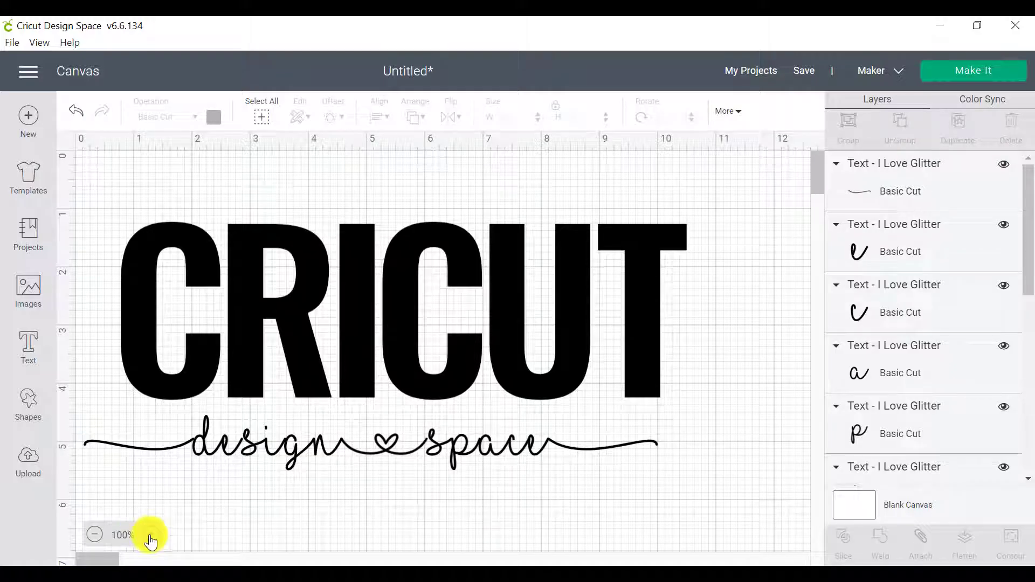
click(151, 535)
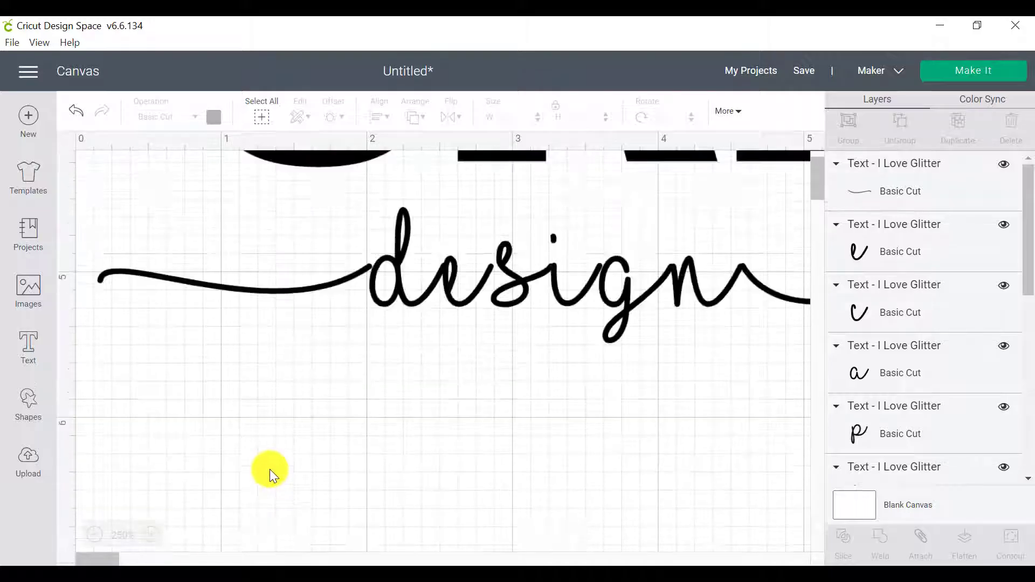
mouse_move(293, 293)
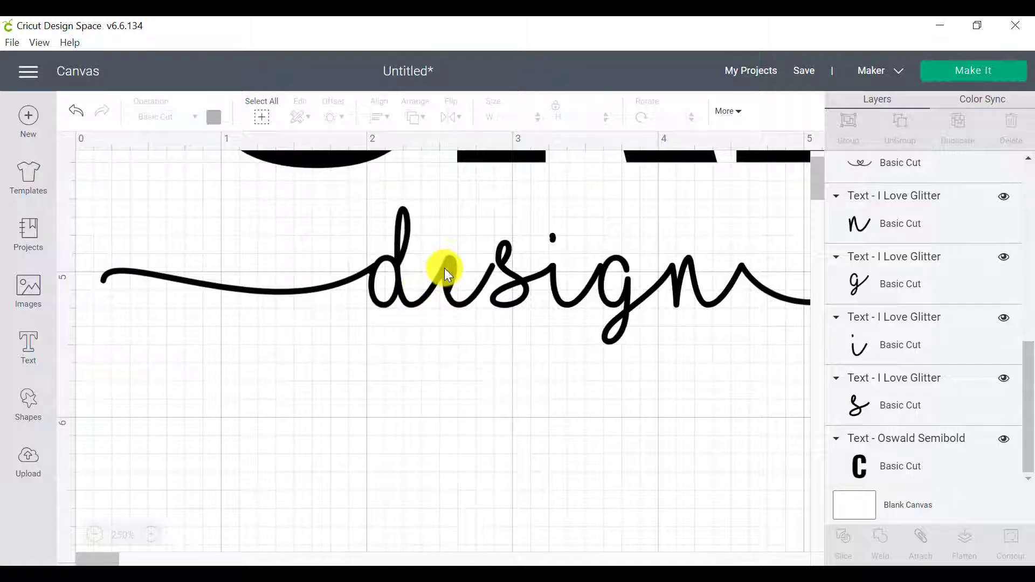
mouse_move(112, 136)
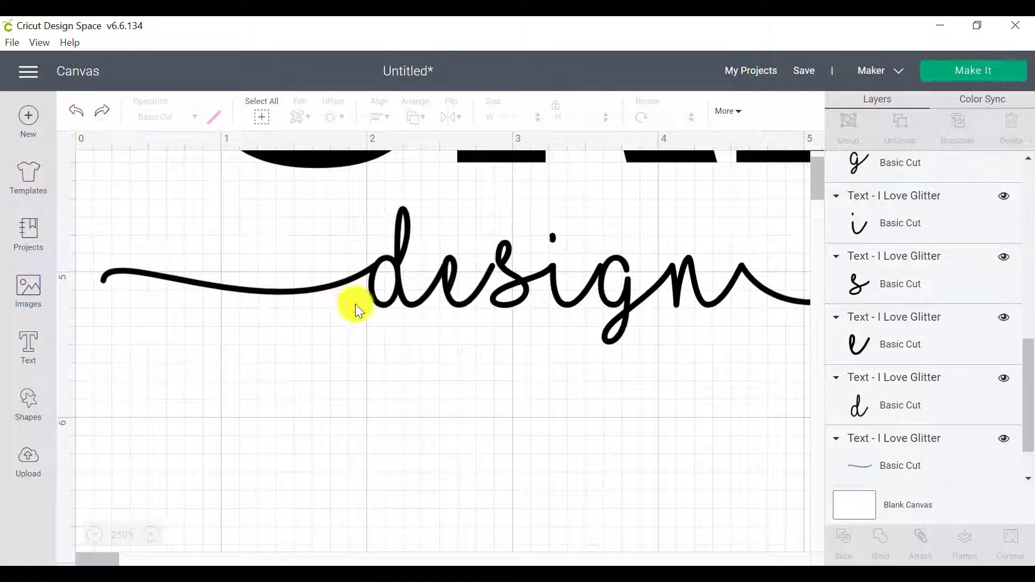
- Nudge the opening flourish and first letters of design so they overlap
drag(357, 305, 414, 235)
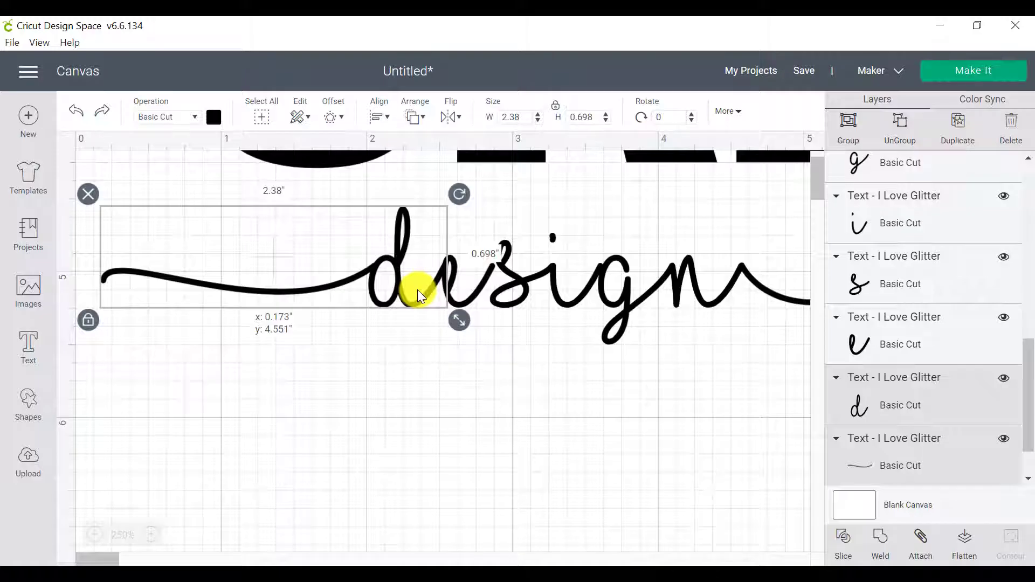
drag(420, 290, 410, 293)
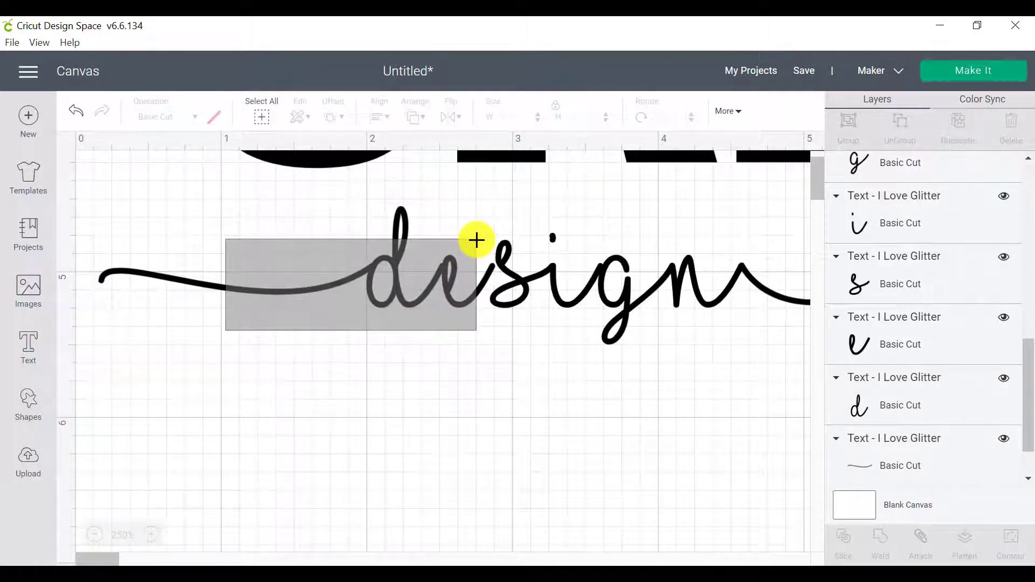
click(151, 535)
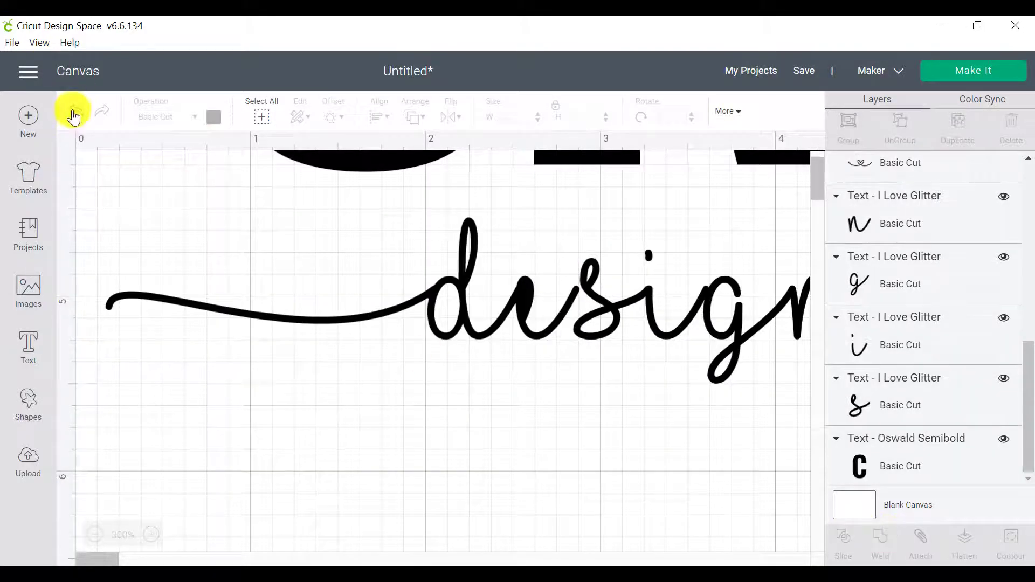
click(492, 304)
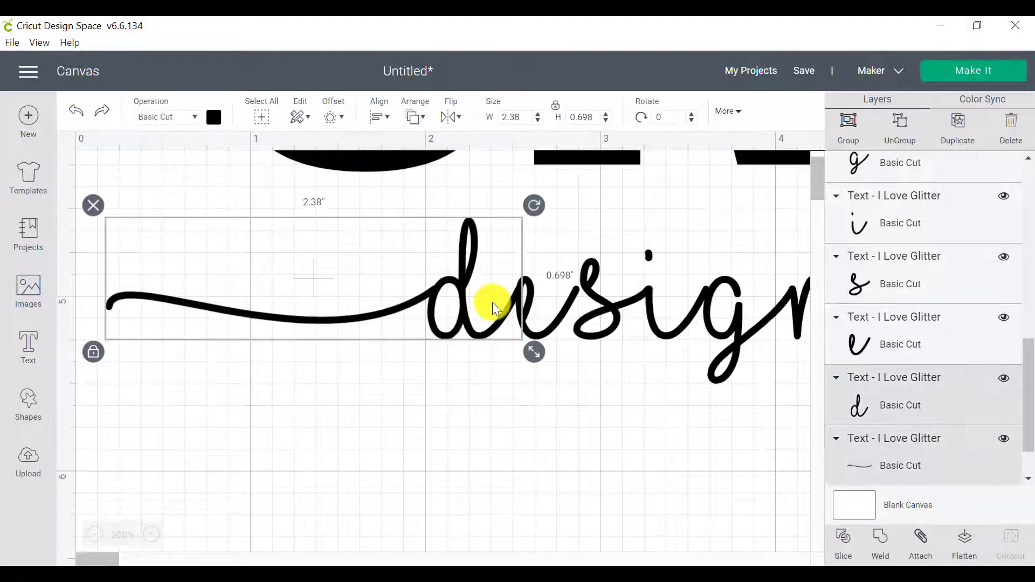
drag(502, 304, 492, 309)
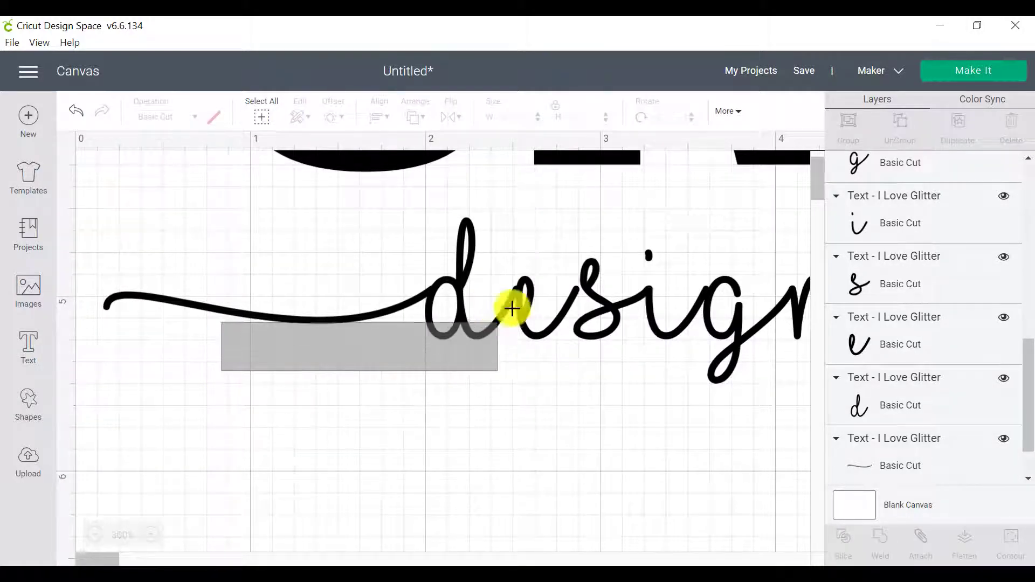
click(511, 308)
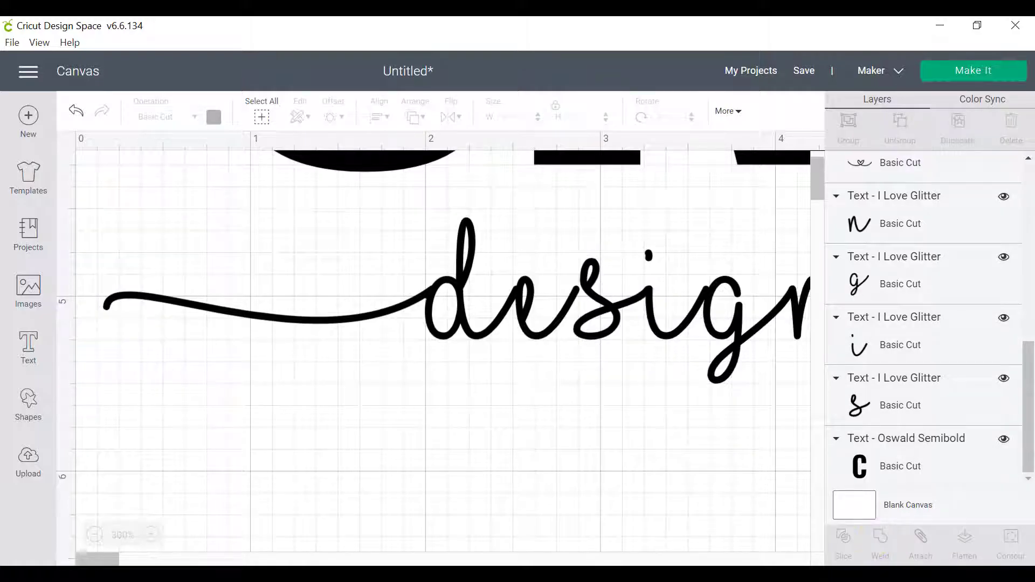
click(76, 110)
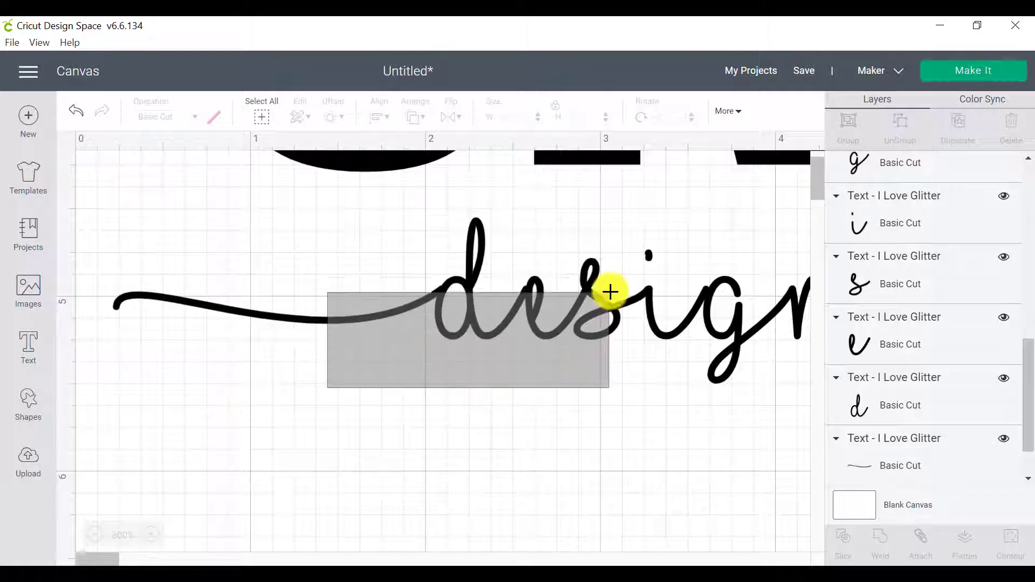
- Adjust the remaining letters, select the whole script and weld it into one piece
click(608, 292)
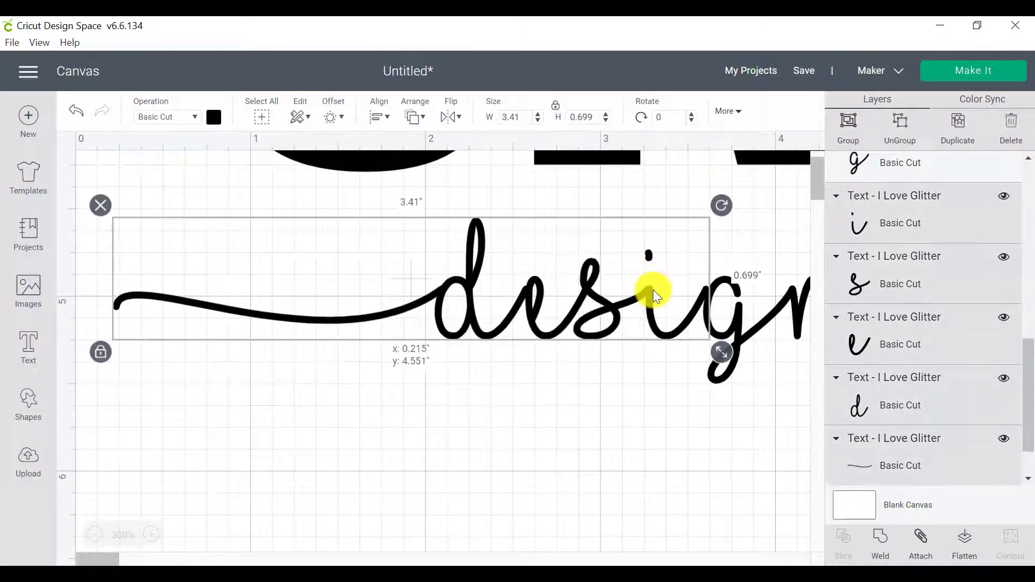
click(455, 463)
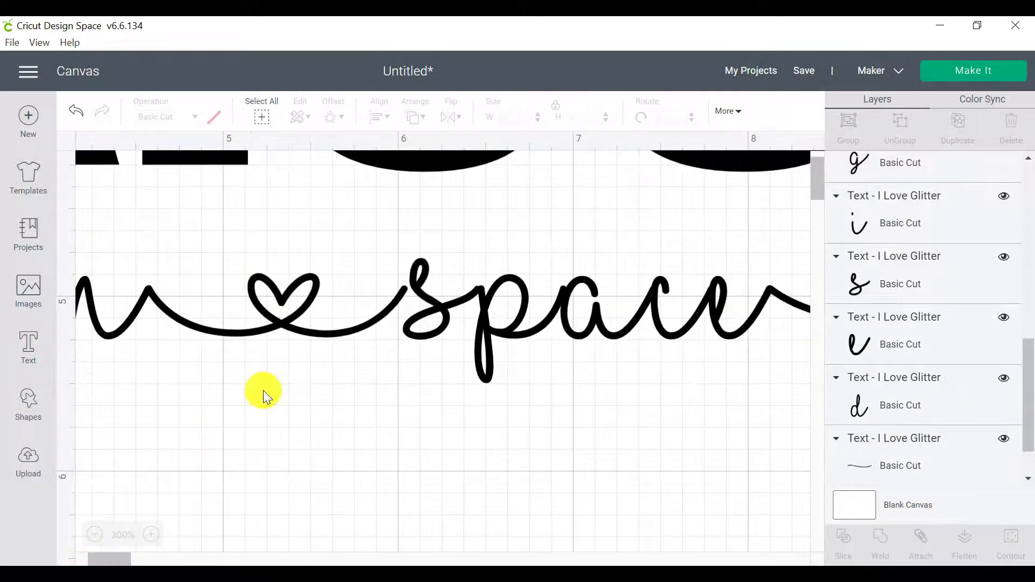
click(425, 314)
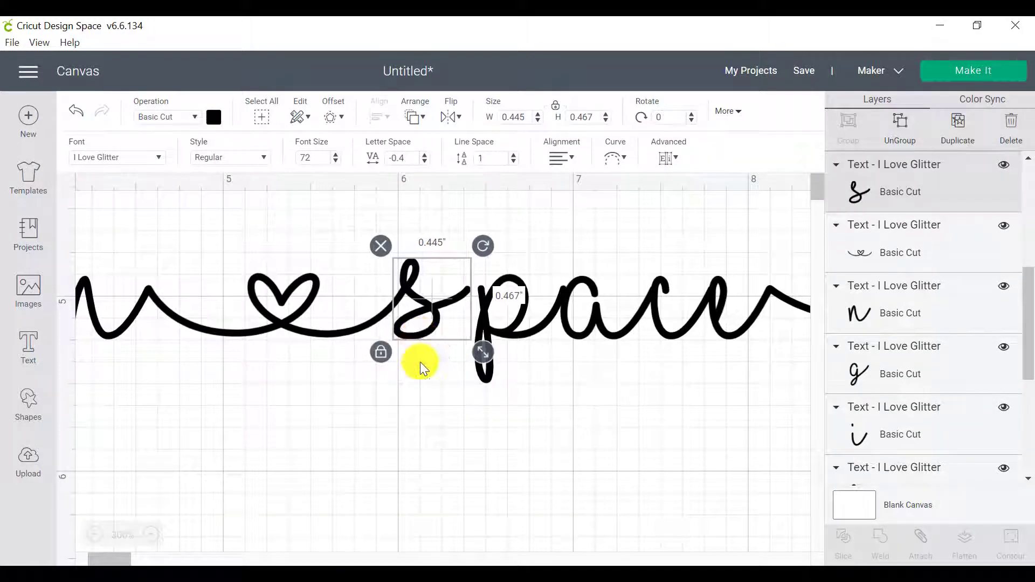
click(99, 535)
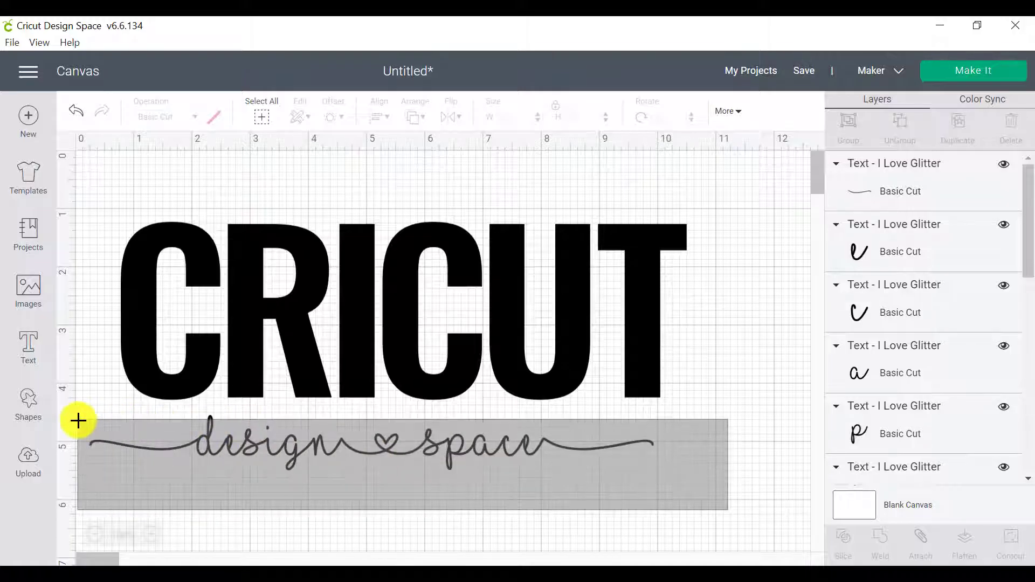
click(373, 442)
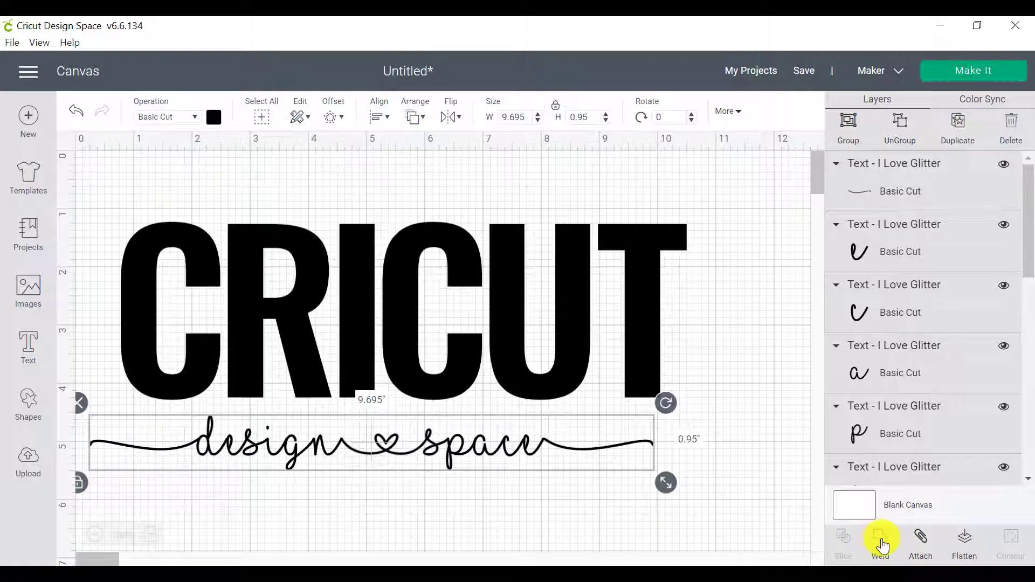
click(882, 541)
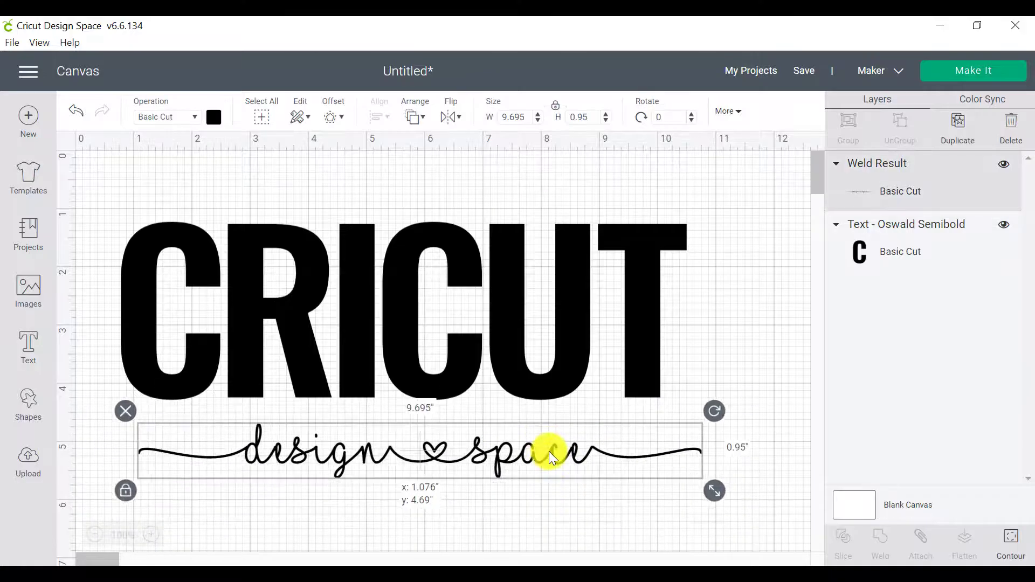
- Colour CRICUT green, place the script across its middle and enlarge it slightly
drag(551, 455, 525, 465)
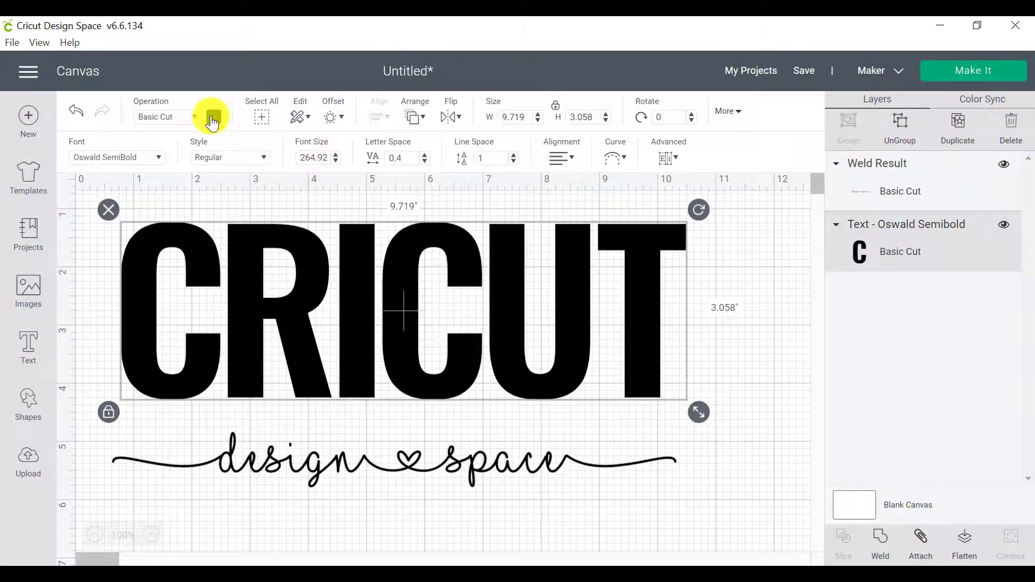
click(214, 117)
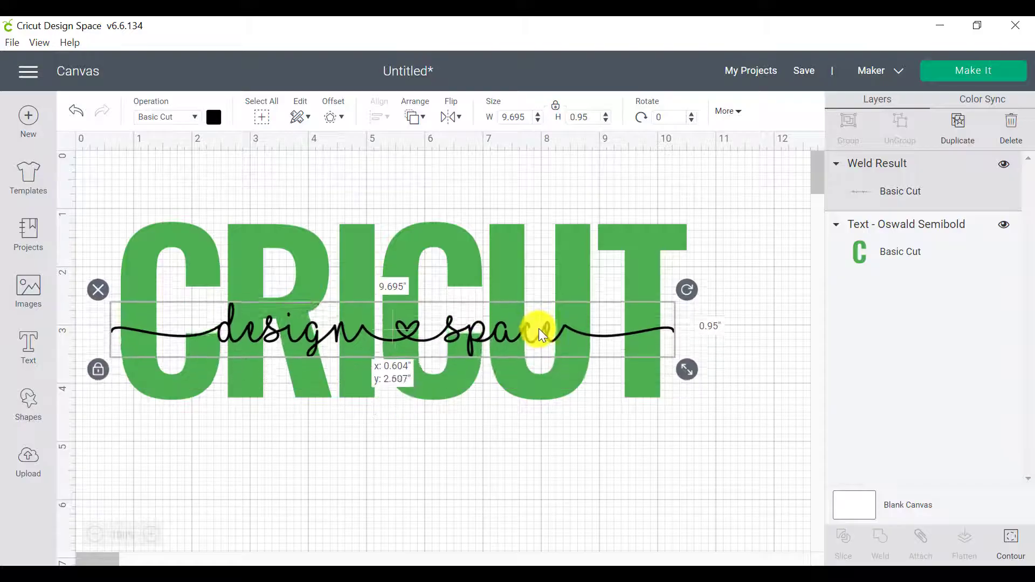
drag(535, 330, 545, 340)
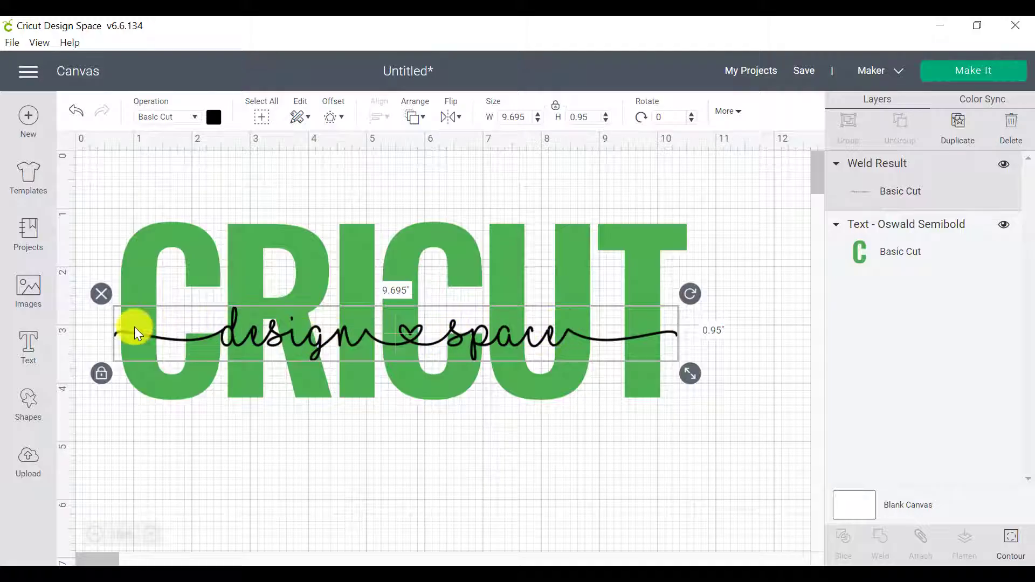
click(545, 460)
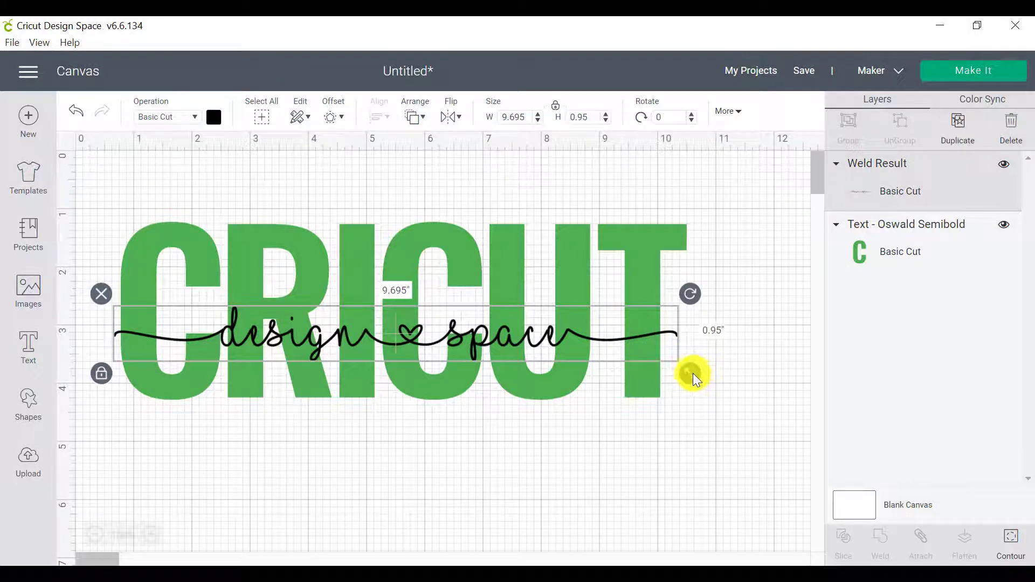
drag(693, 373, 667, 347)
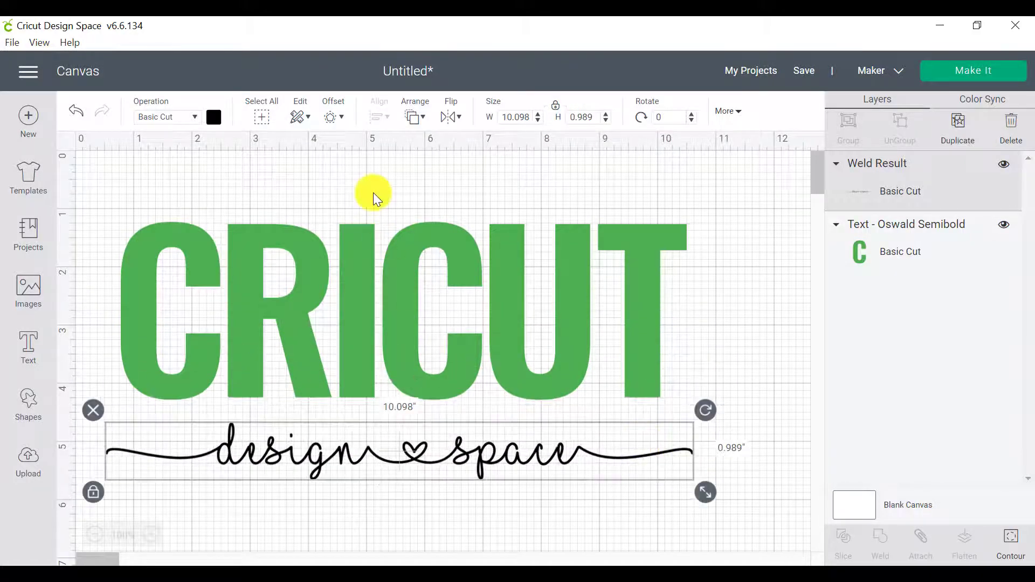
- Apply a 0.25 in offset with rounded corners to the welded script 'design ♥ space'
click(333, 111)
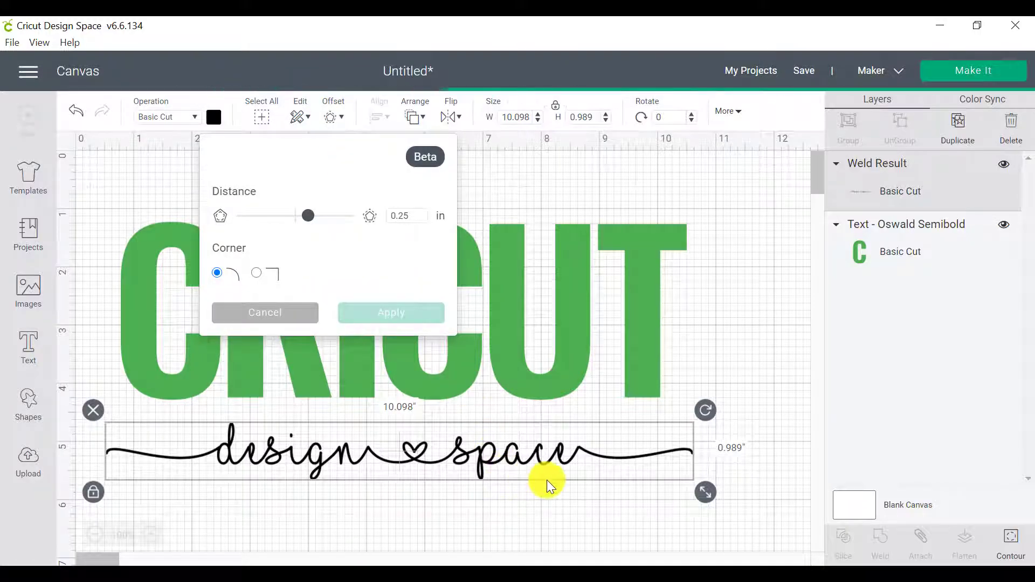
mouse_move(439, 442)
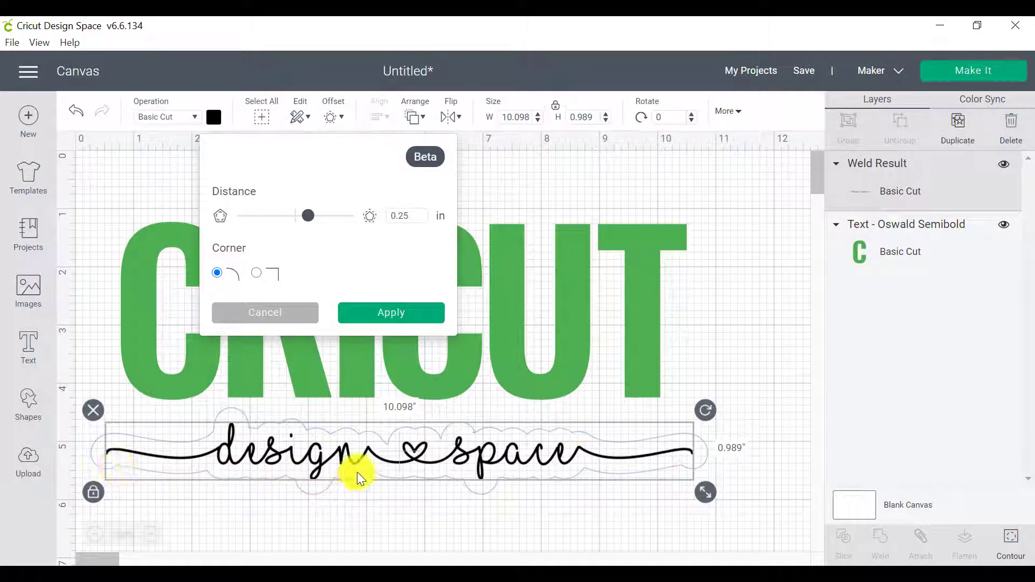
mouse_move(744, 473)
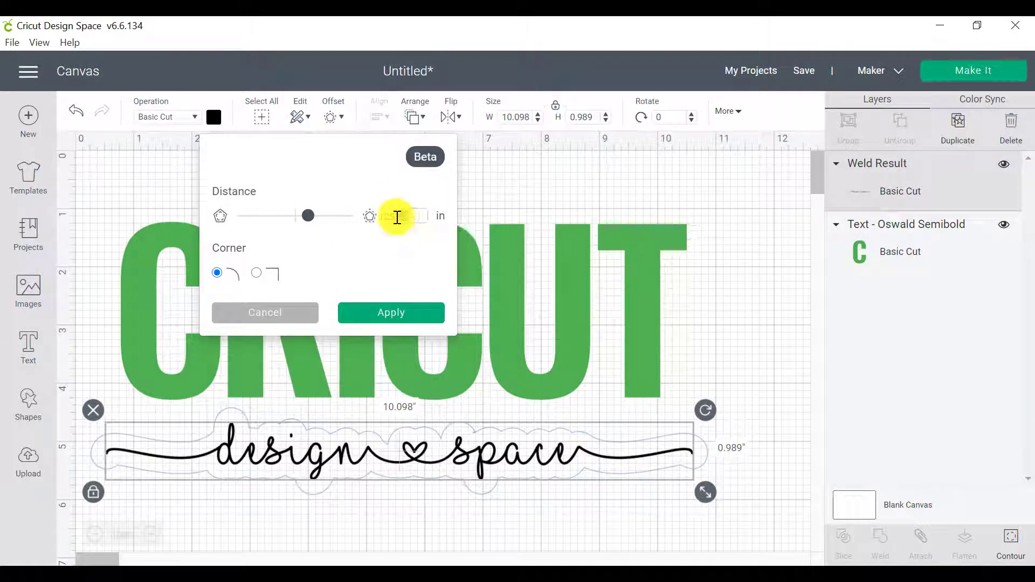
click(407, 215)
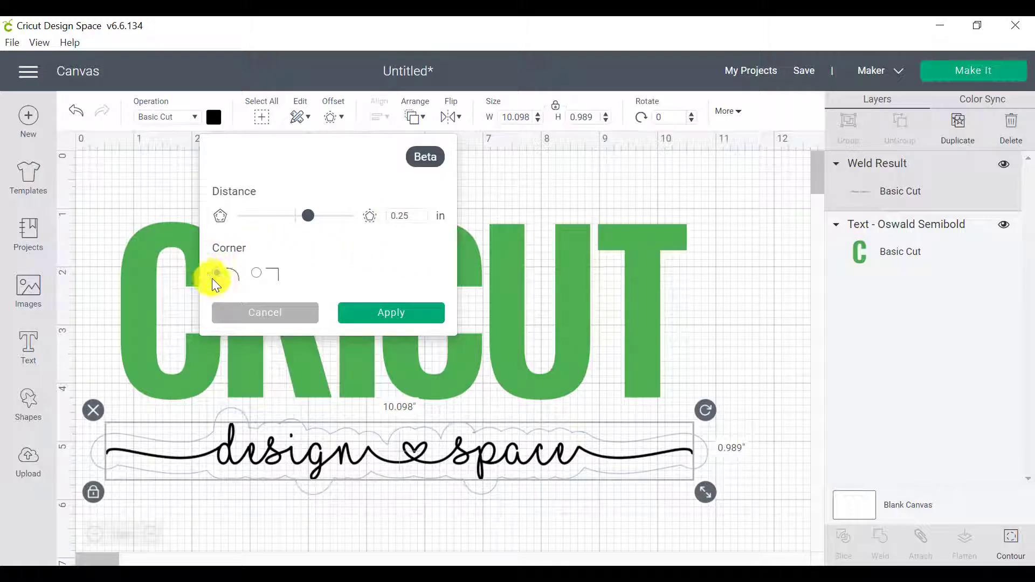
click(217, 273)
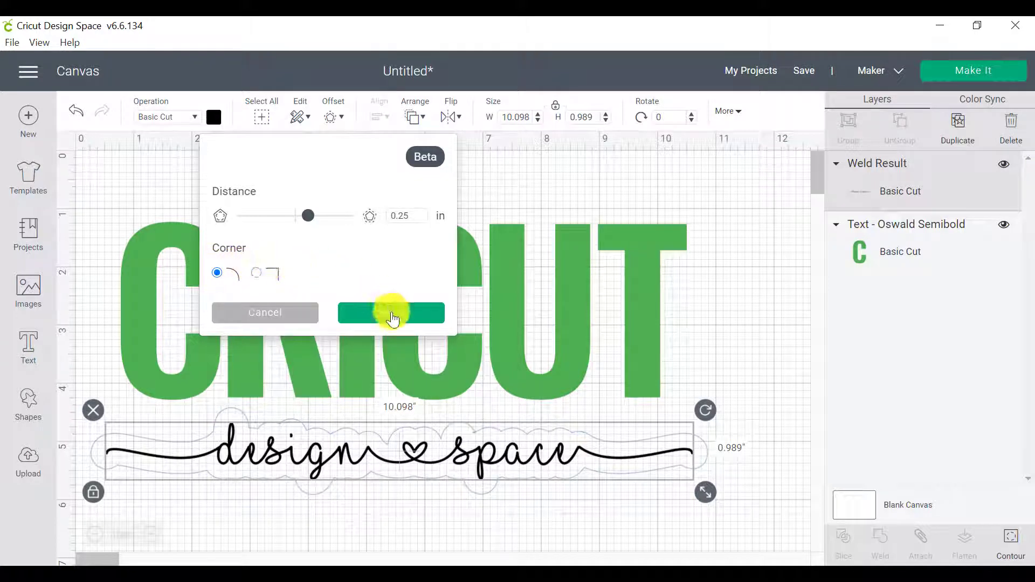
click(391, 313)
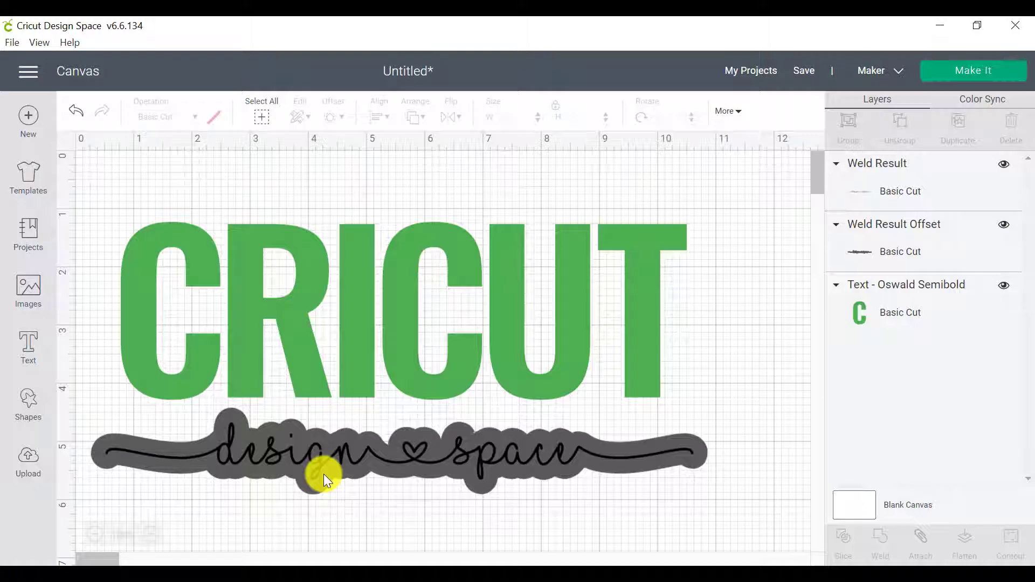
mouse_move(597, 455)
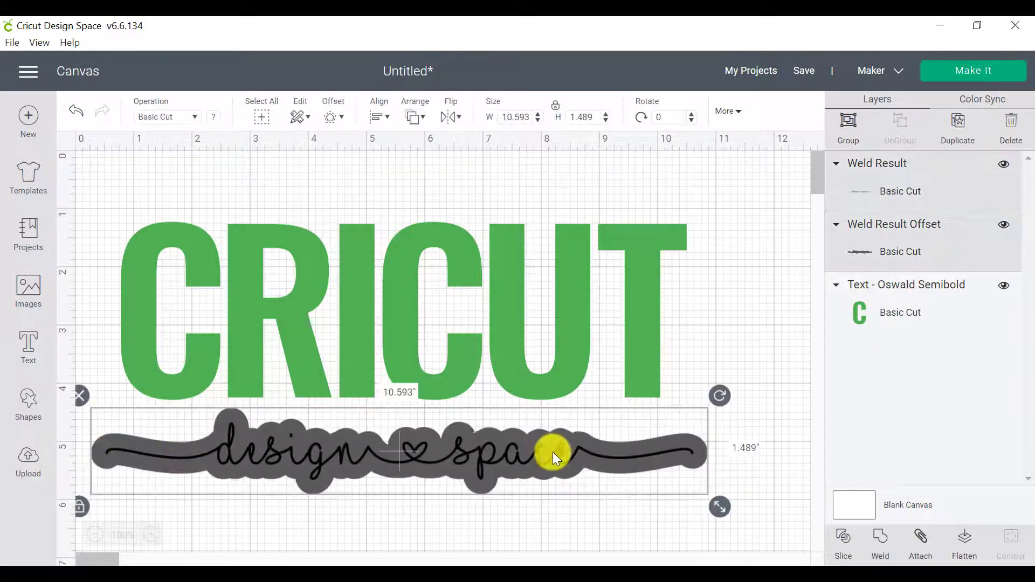
- Move the script and offset across CRICUT and centre all three layers on each other
drag(554, 458, 551, 314)
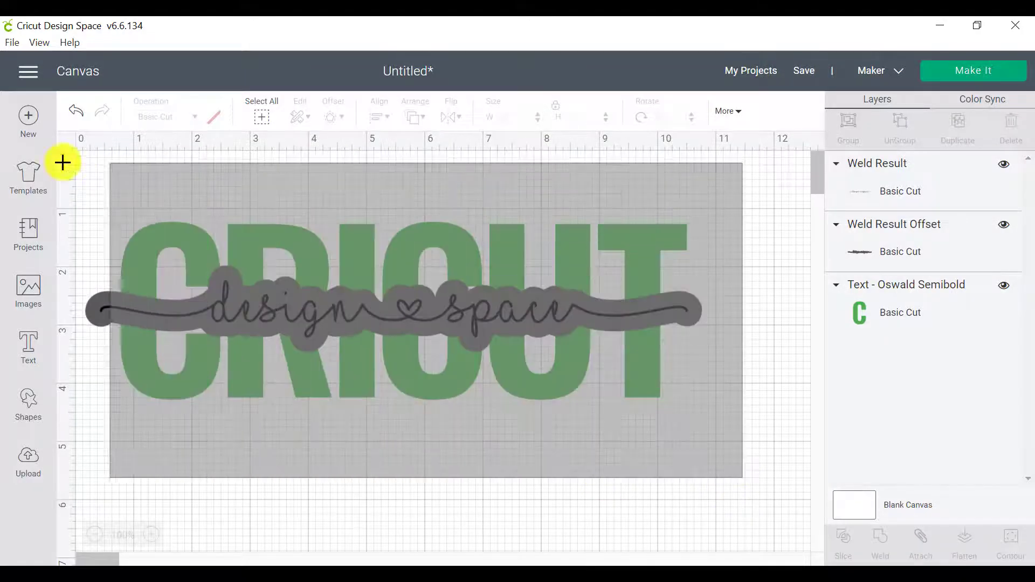
click(379, 117)
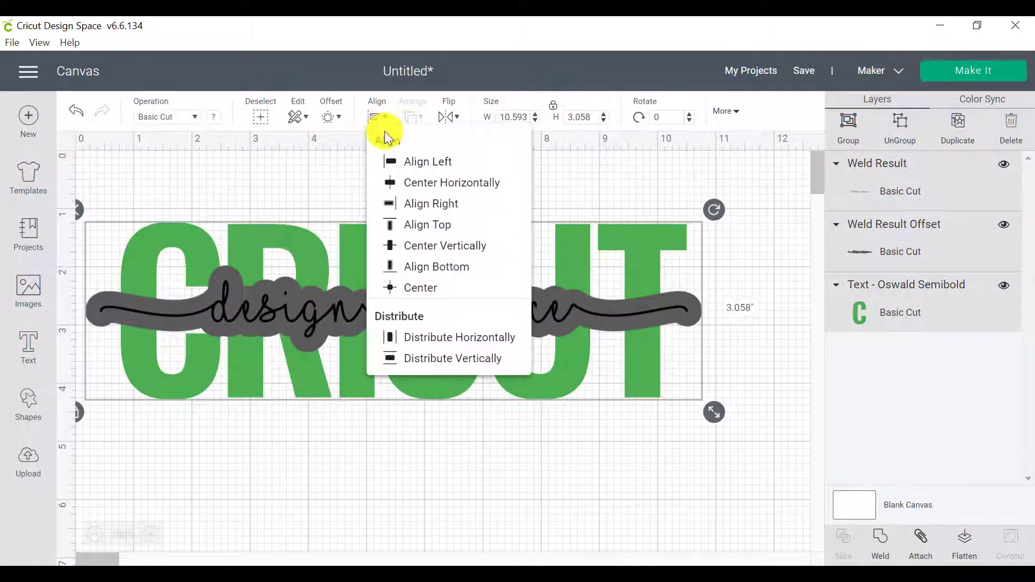
mouse_move(412, 290)
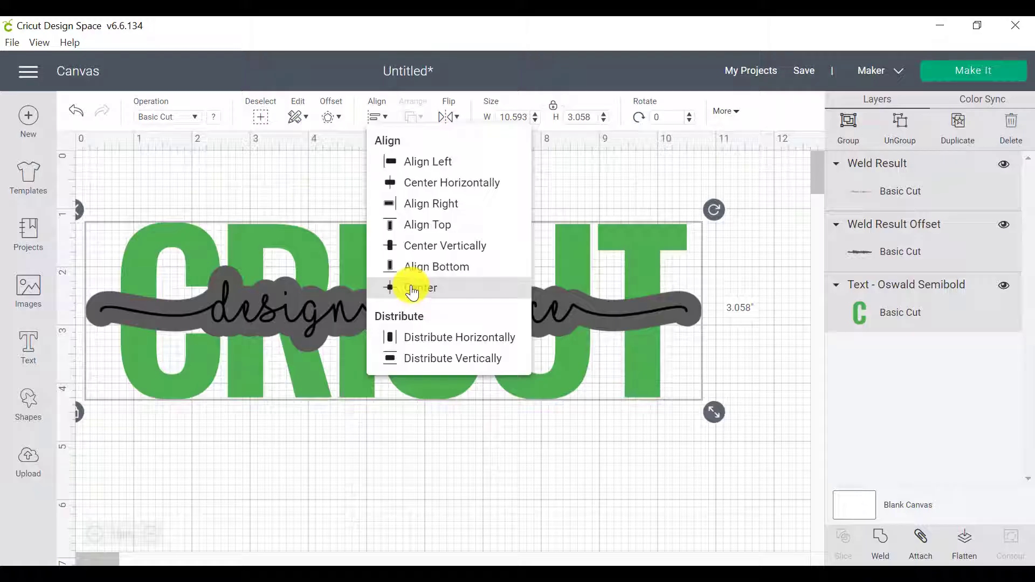
click(417, 288)
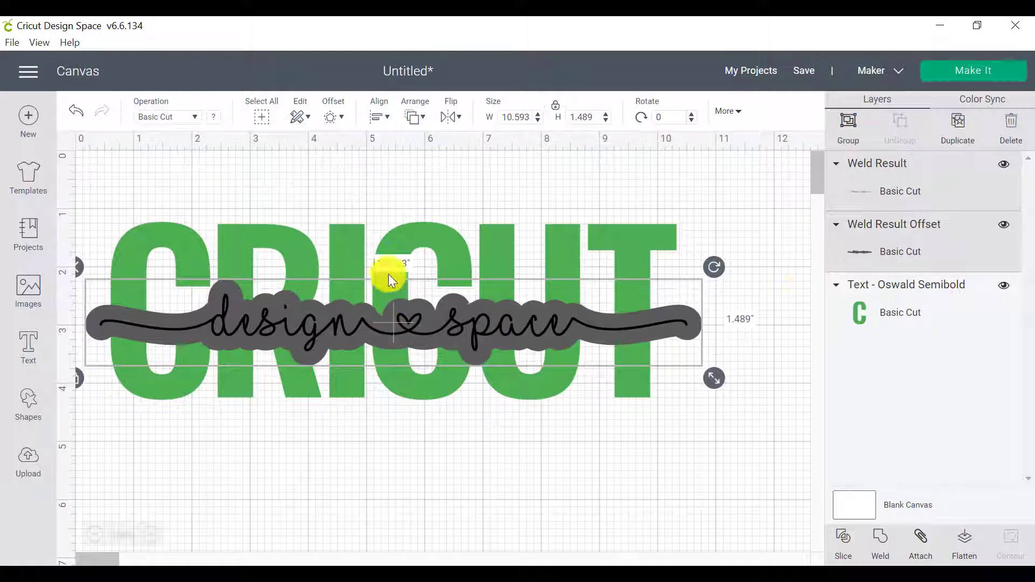
mouse_move(413, 333)
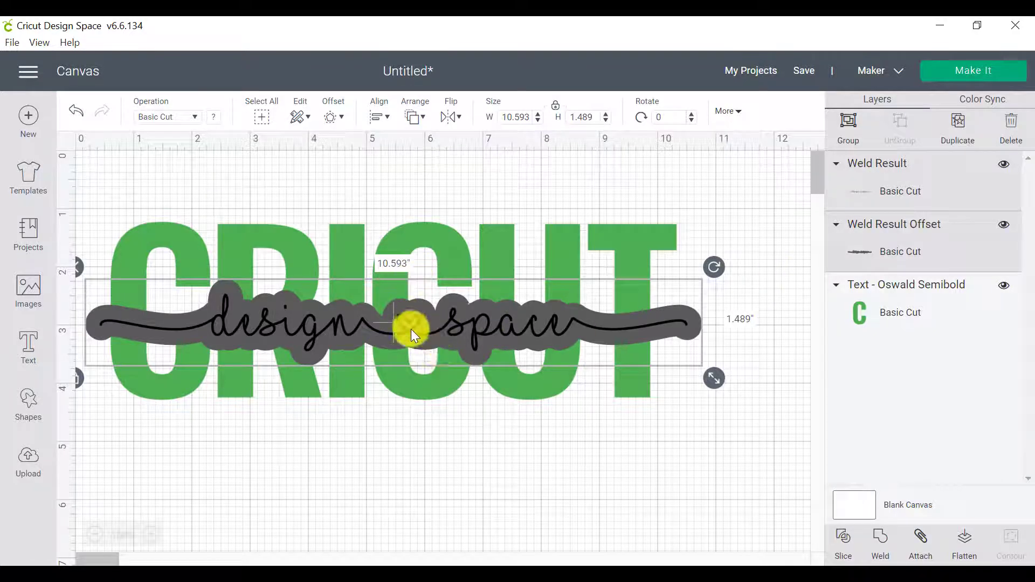
- Select the script text alone so it can be moved below CRICUT, leaving the grey offset across the letters
drag(411, 329, 409, 330)
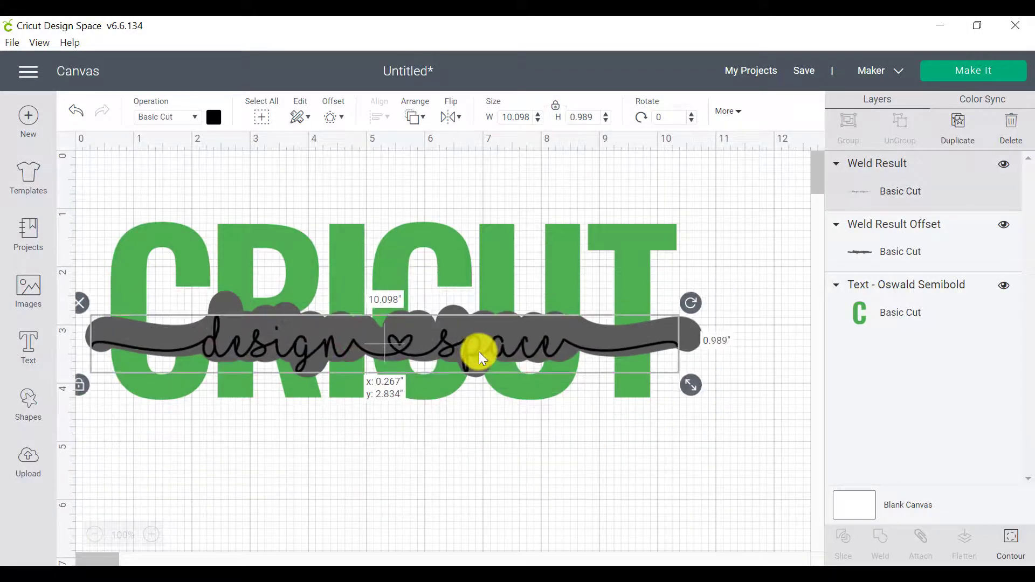
click(772, 479)
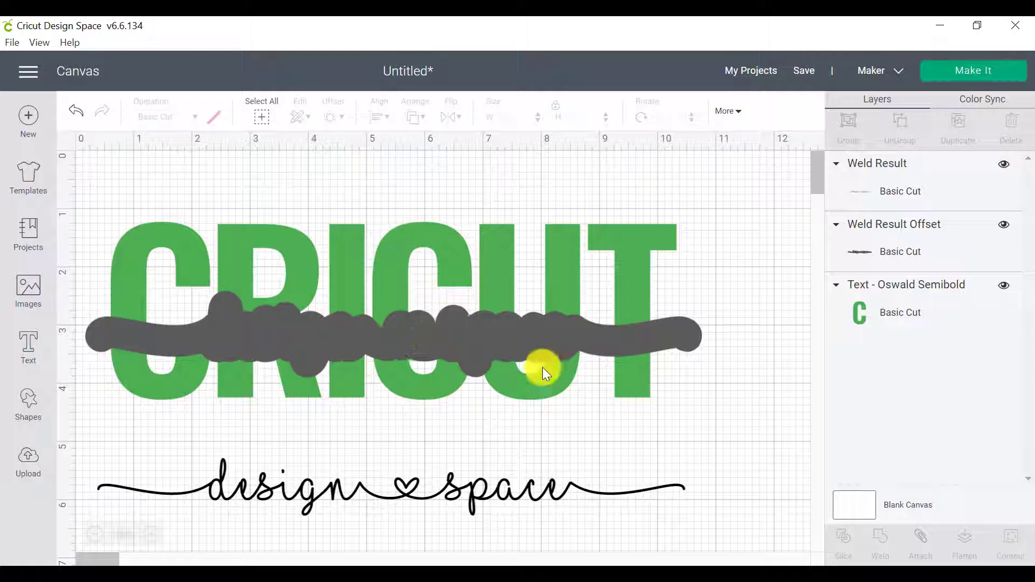
- Slice the grey offset out of CRICUT and move the script up into the white gap
click(543, 370)
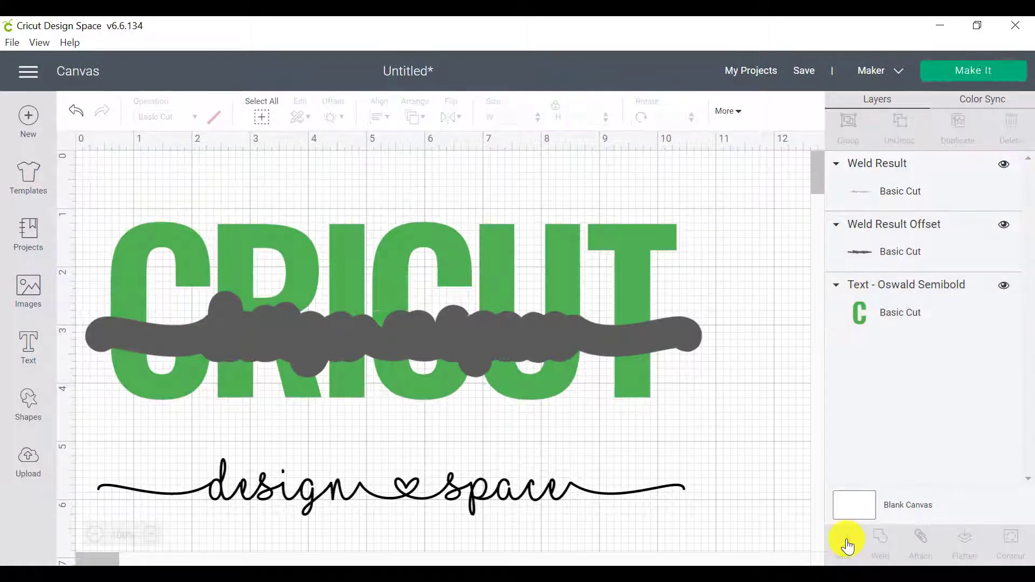
click(847, 544)
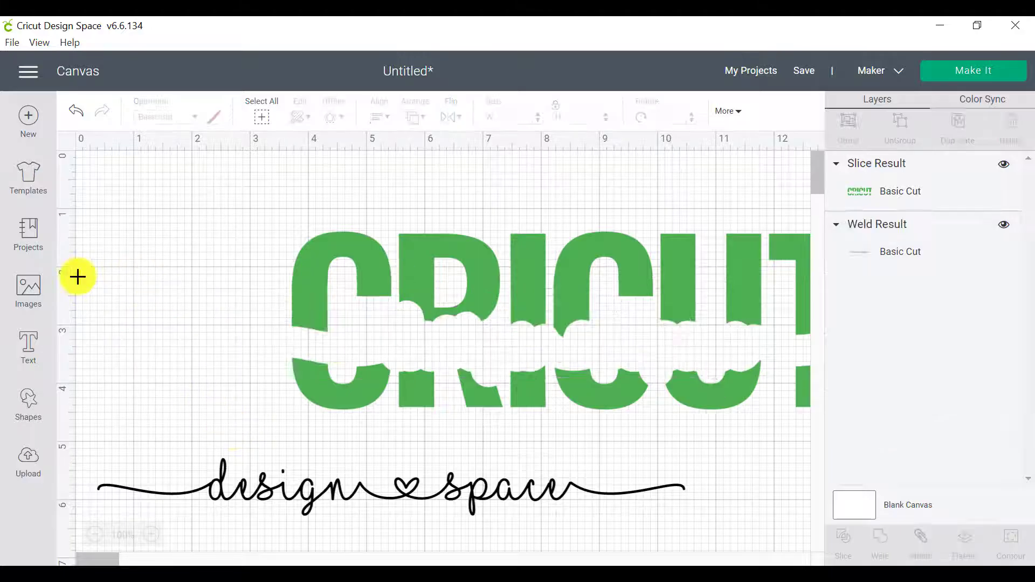
click(568, 264)
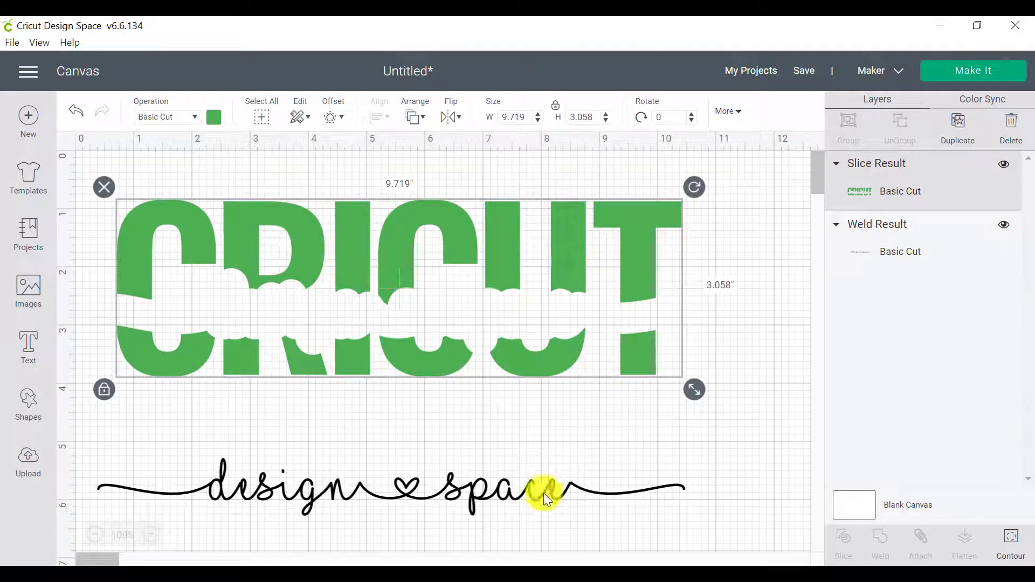
drag(544, 492, 544, 318)
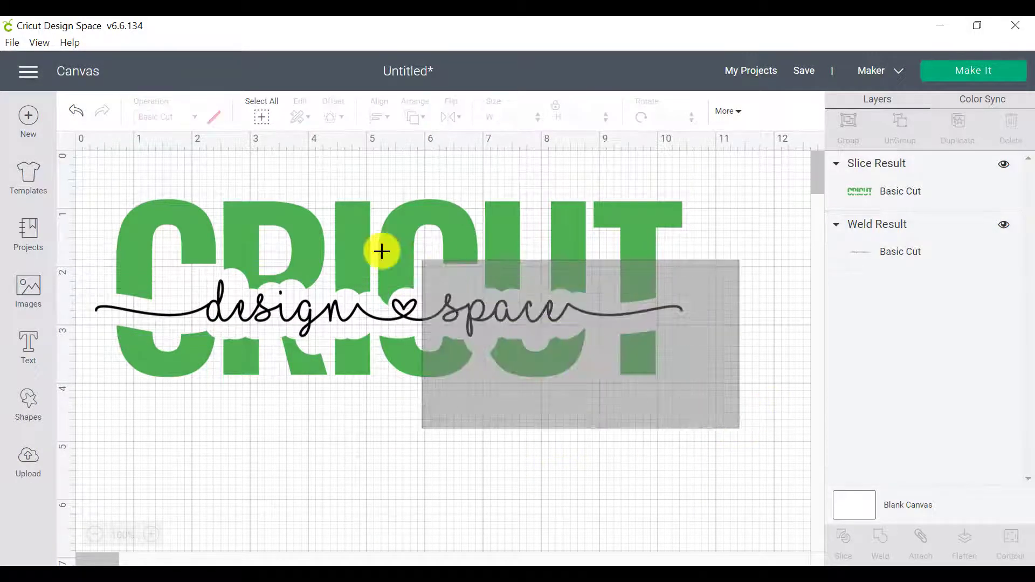
- Centre the script horizontally and vertically within CRICUT, then deselect
click(377, 112)
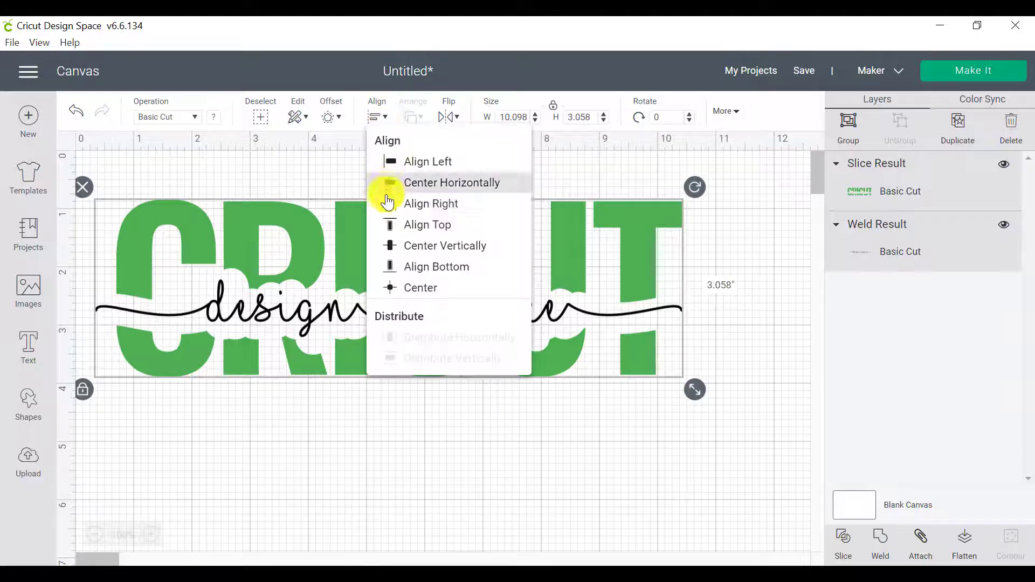
click(452, 184)
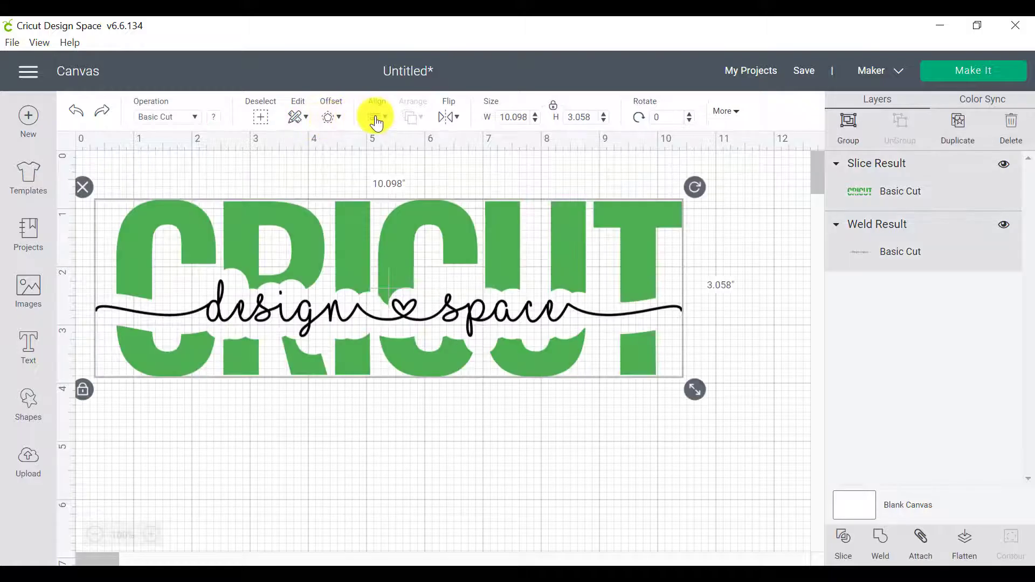
click(377, 116)
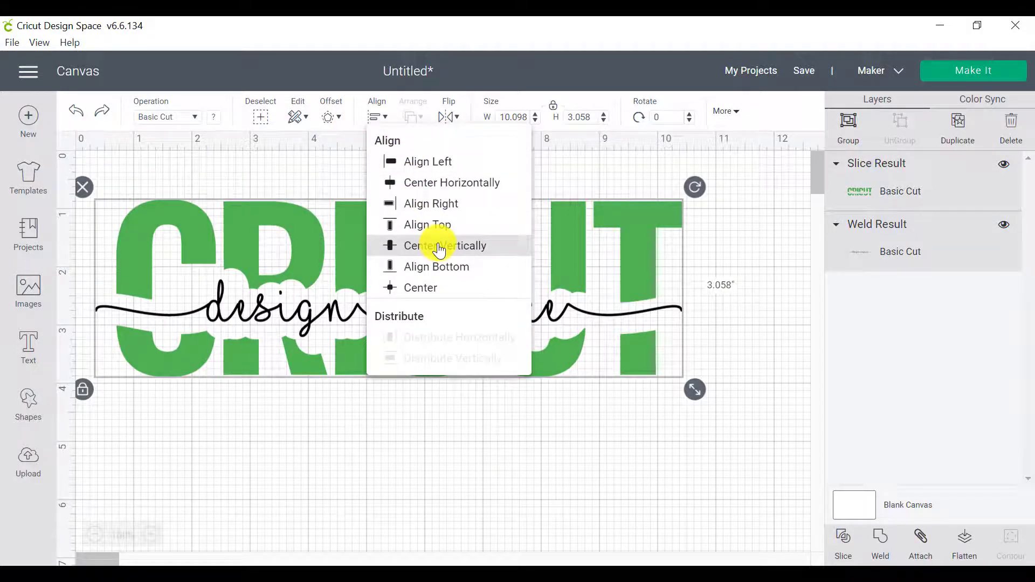
click(444, 246)
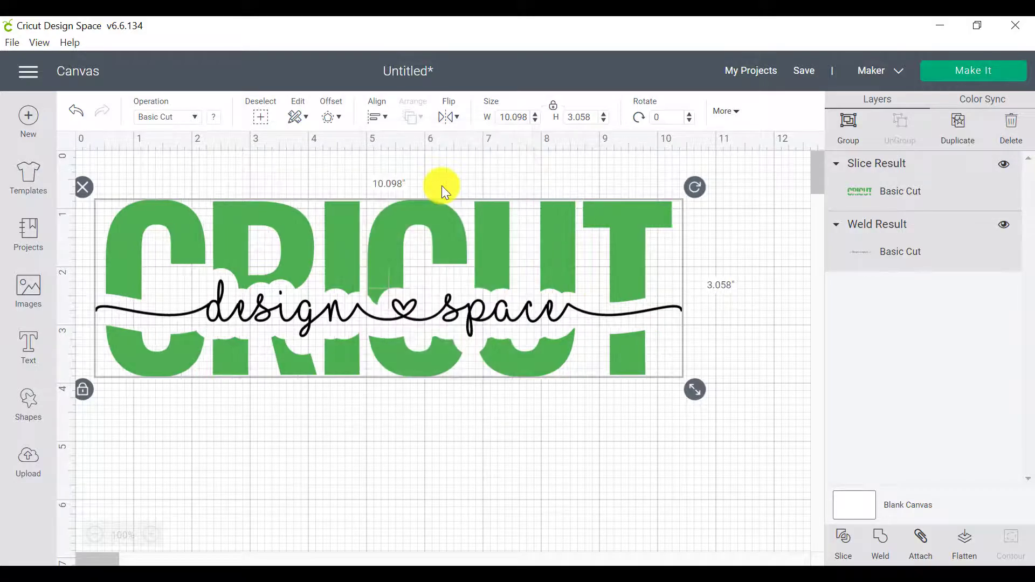
click(582, 457)
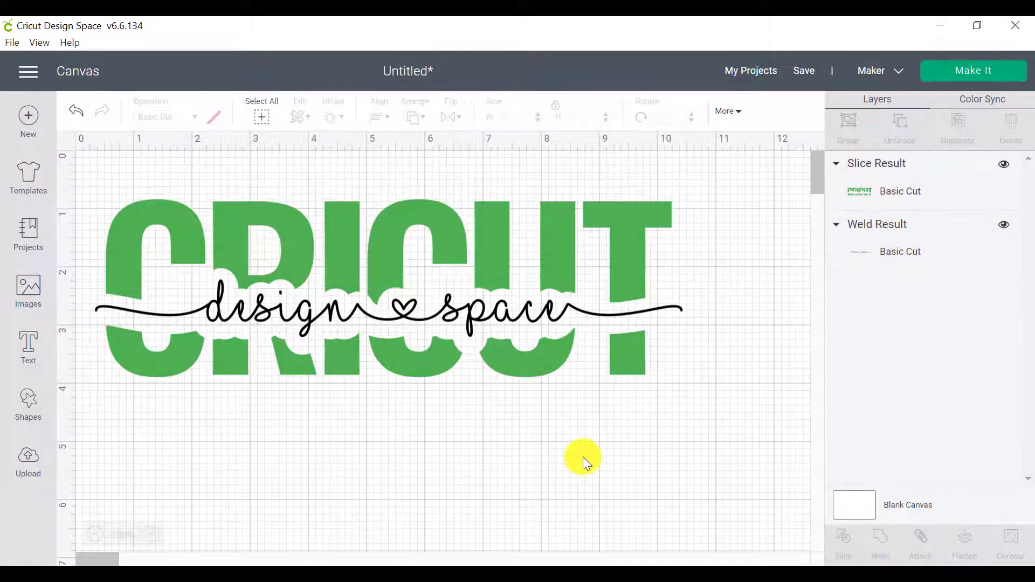
mouse_move(712, 447)
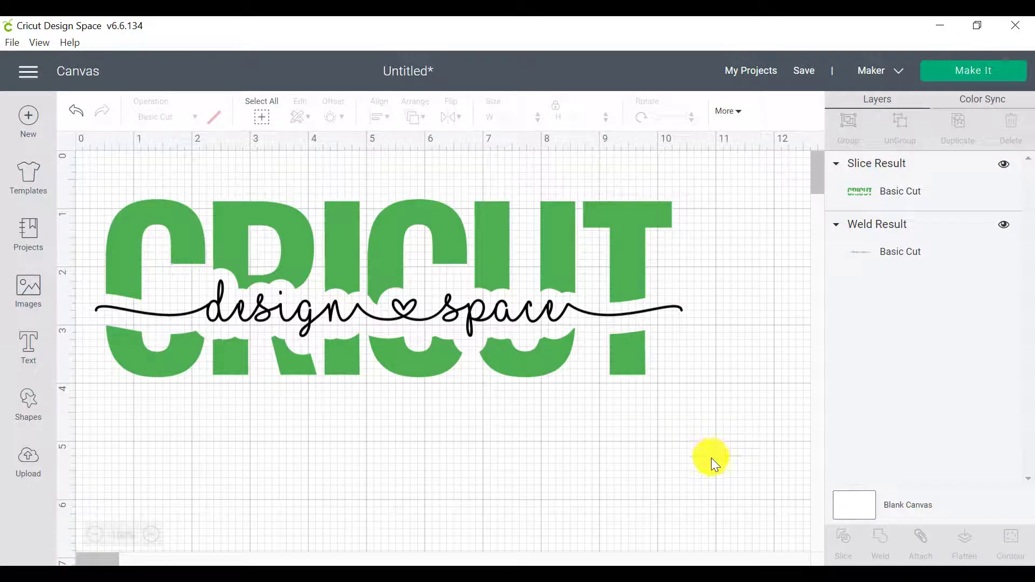
mouse_move(701, 413)
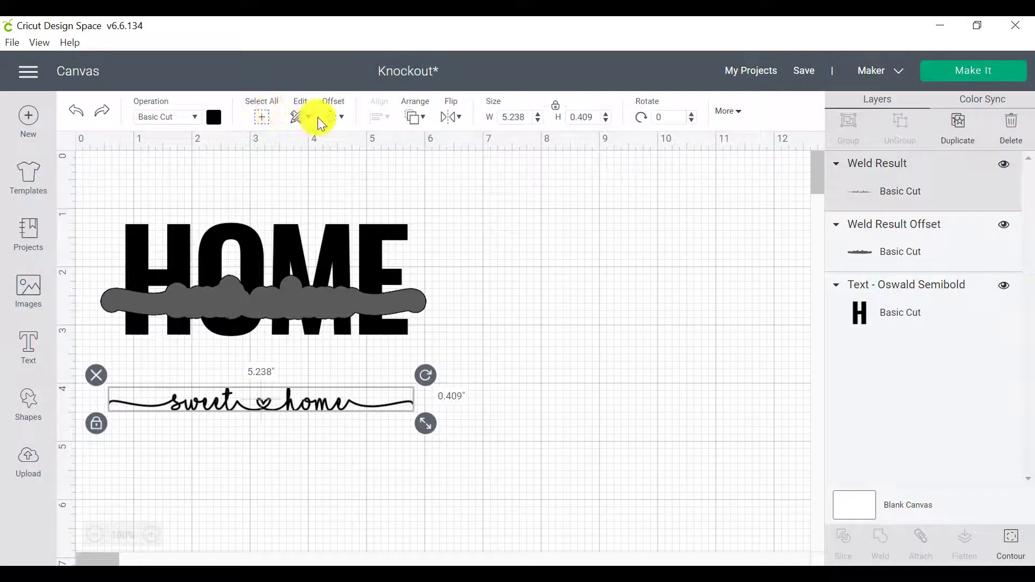
- Try a 0.444 in offset on 'sweet home' in the Knockout project, then cancel it unapplied
click(333, 116)
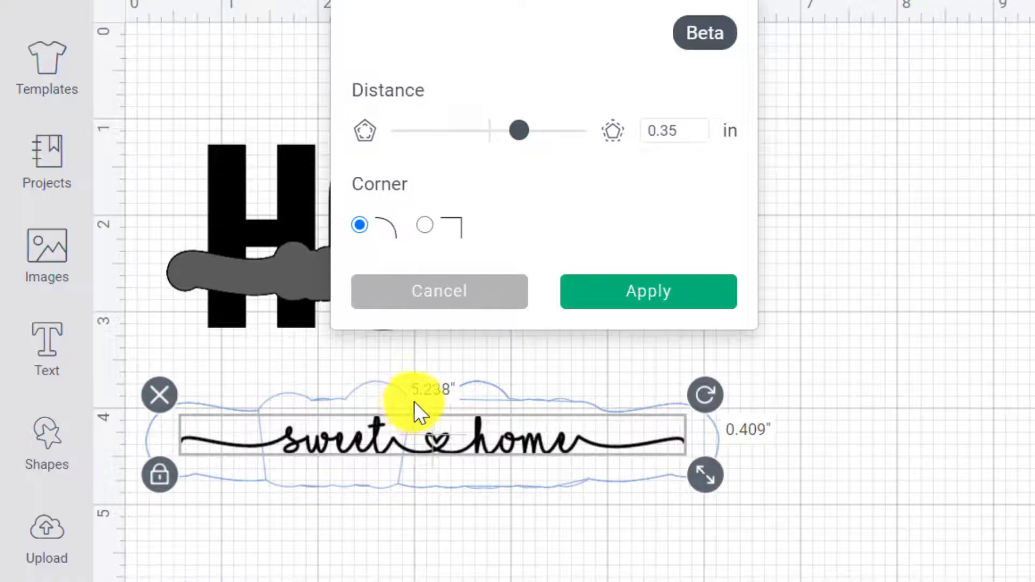
mouse_move(249, 429)
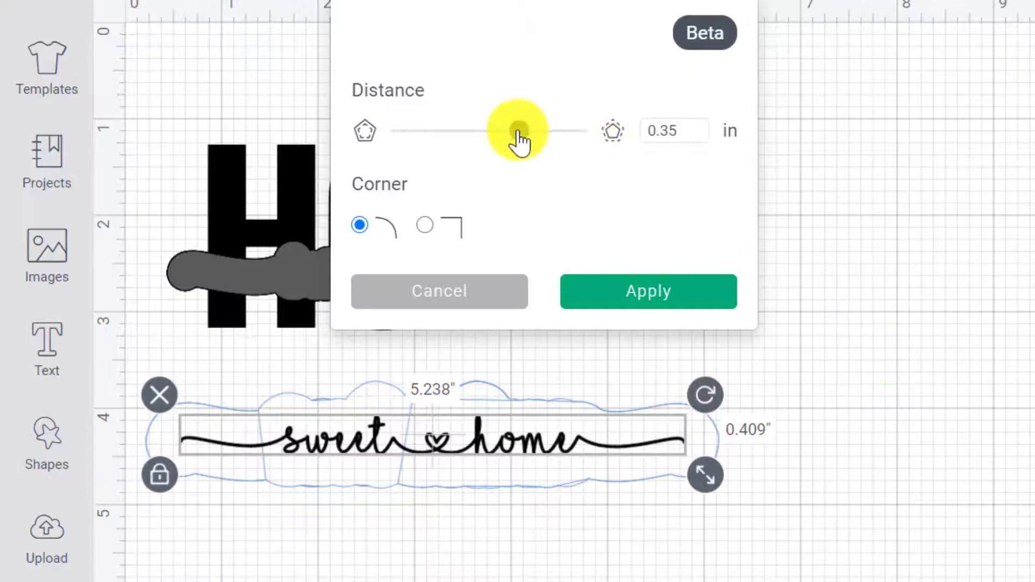
drag(516, 130, 527, 130)
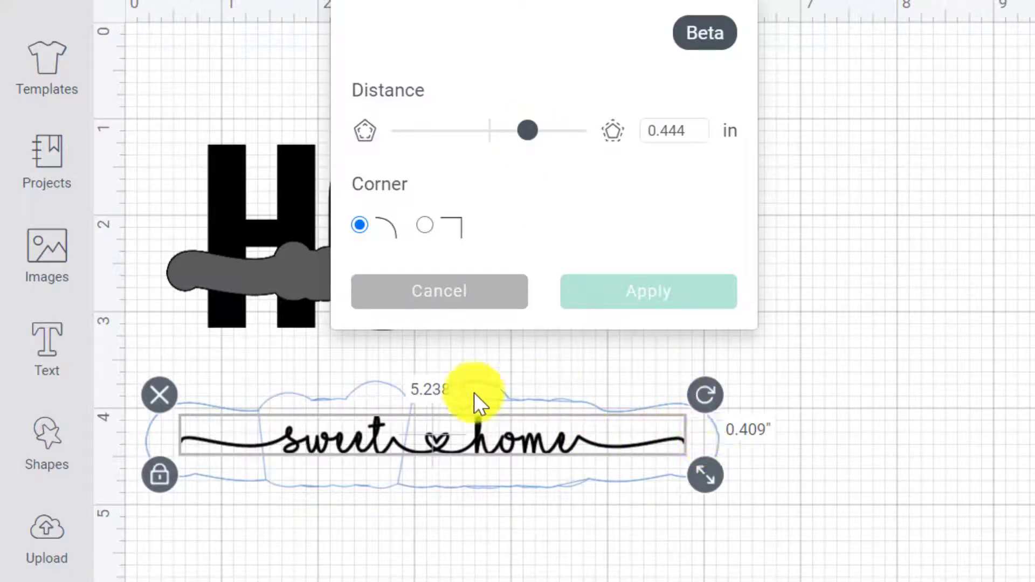
mouse_move(783, 470)
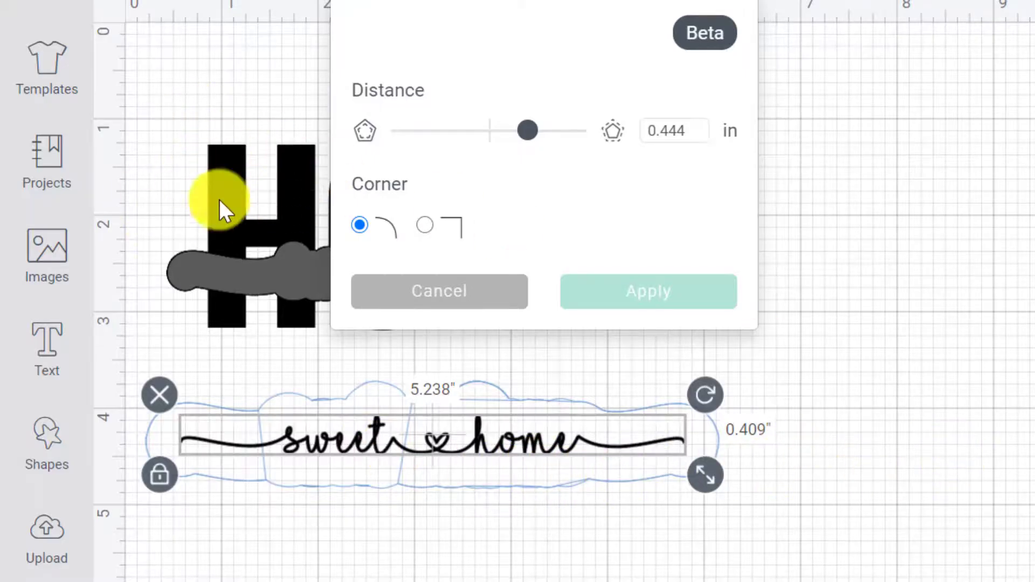
mouse_move(791, 355)
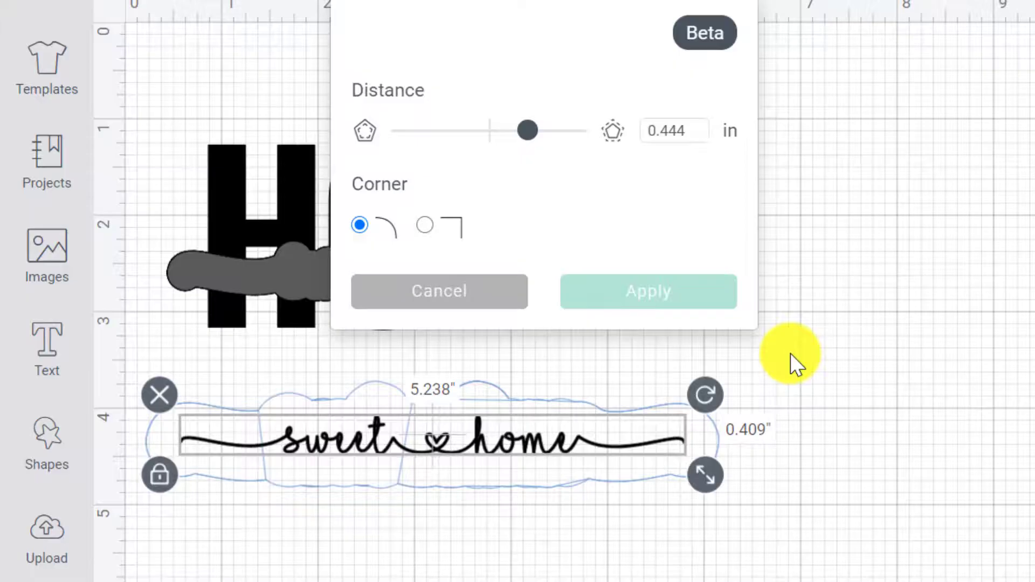
mouse_move(628, 529)
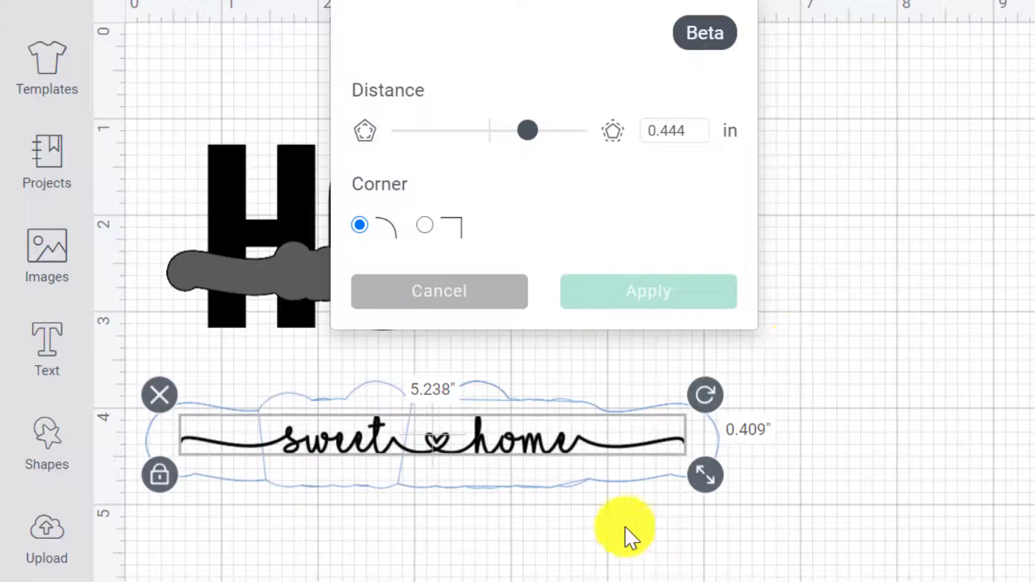
mouse_move(241, 485)
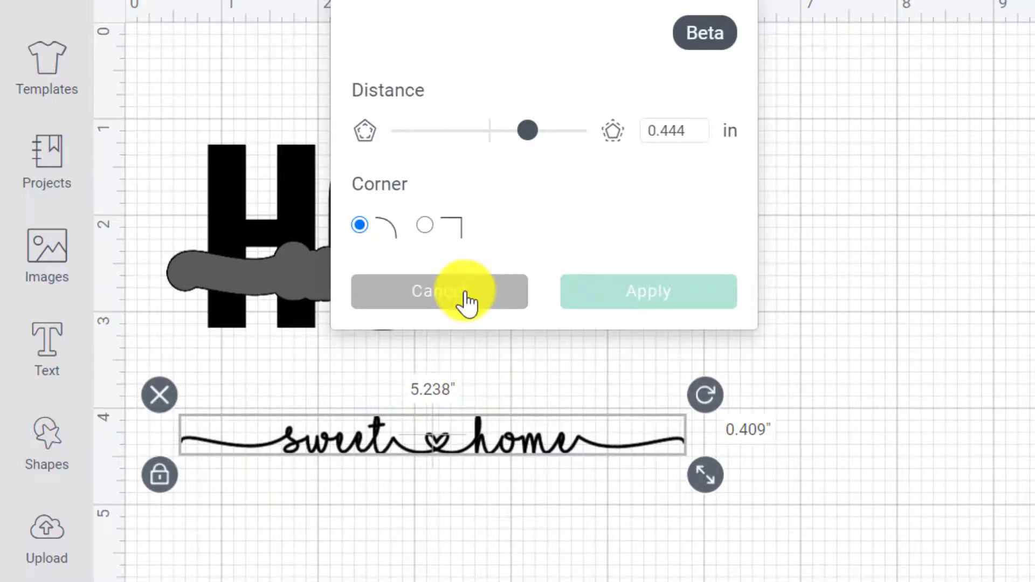
click(441, 291)
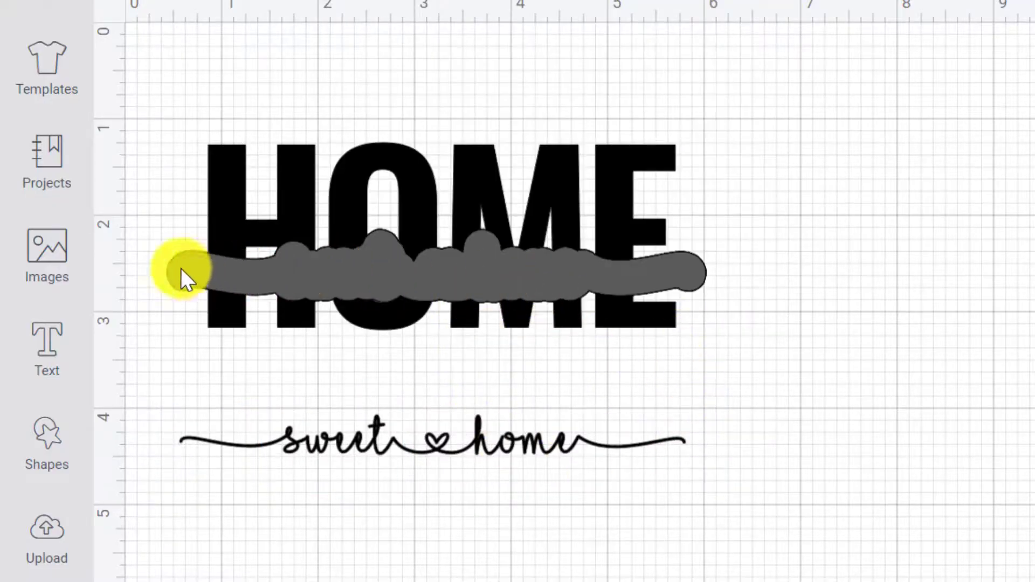
mouse_move(822, 380)
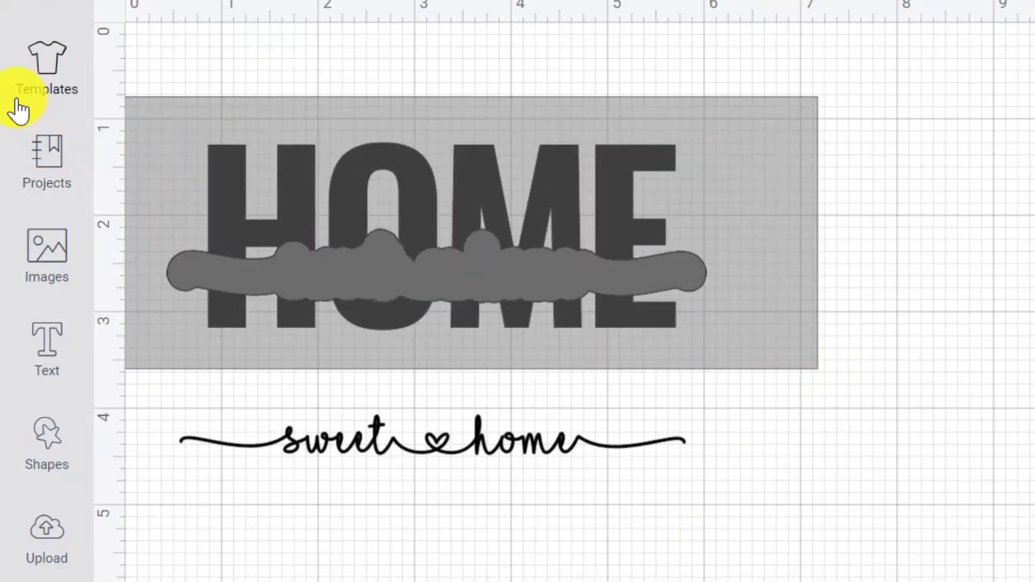
- Slice the grey offset out of HOME, leaving a white gap with the cut pieces set aside
click(436, 231)
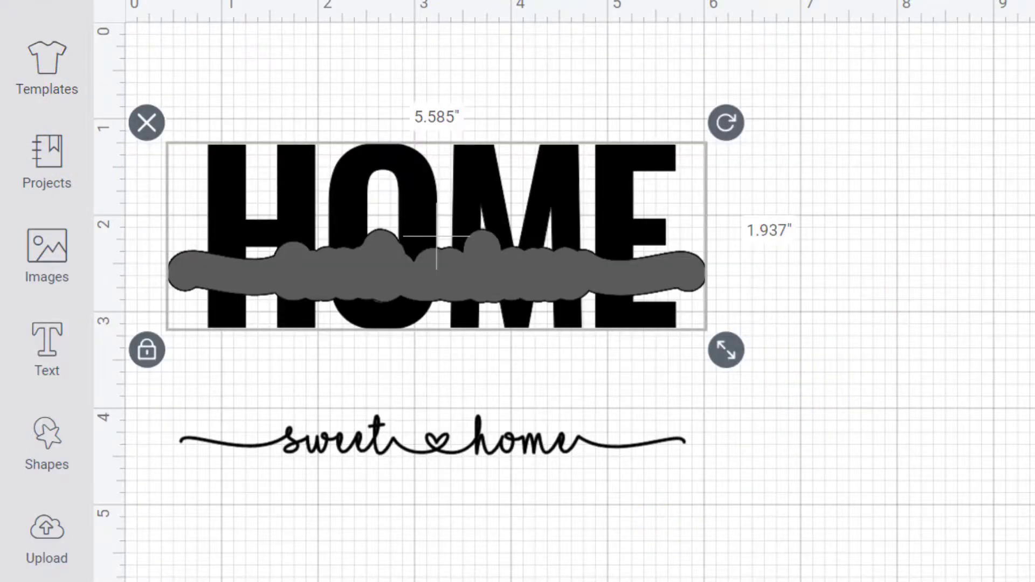
click(613, 255)
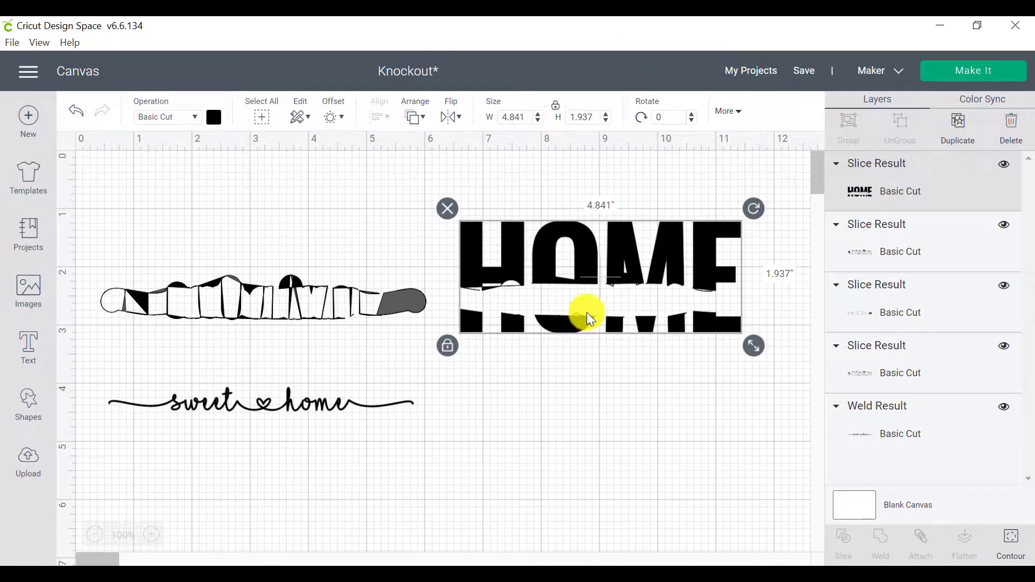
click(606, 446)
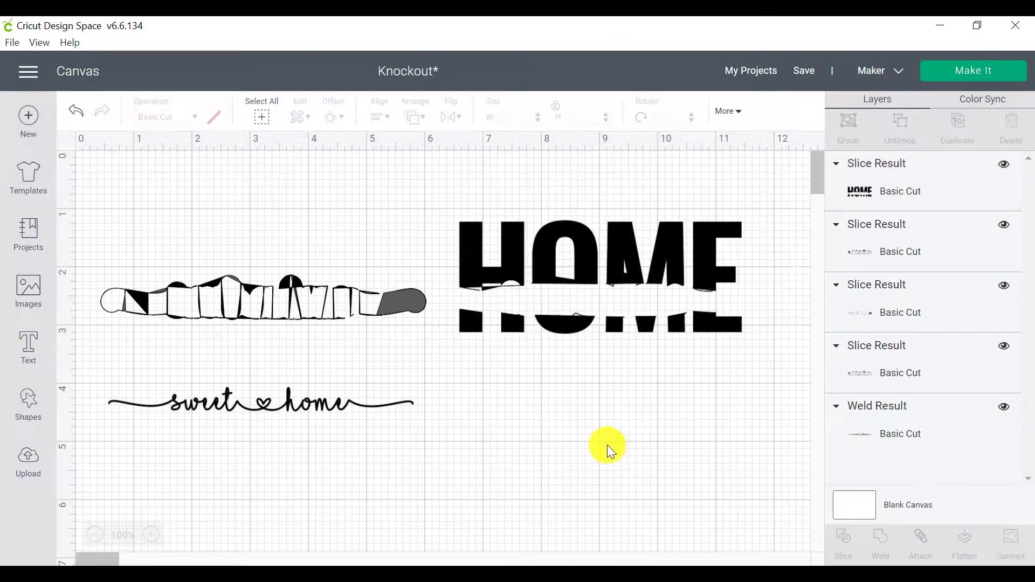
mouse_move(792, 569)
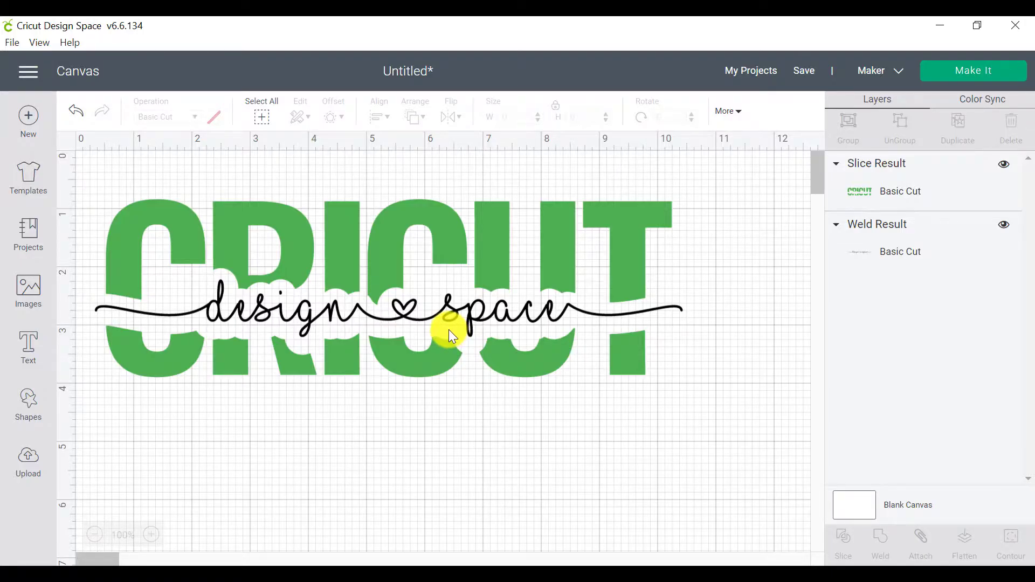
mouse_move(536, 393)
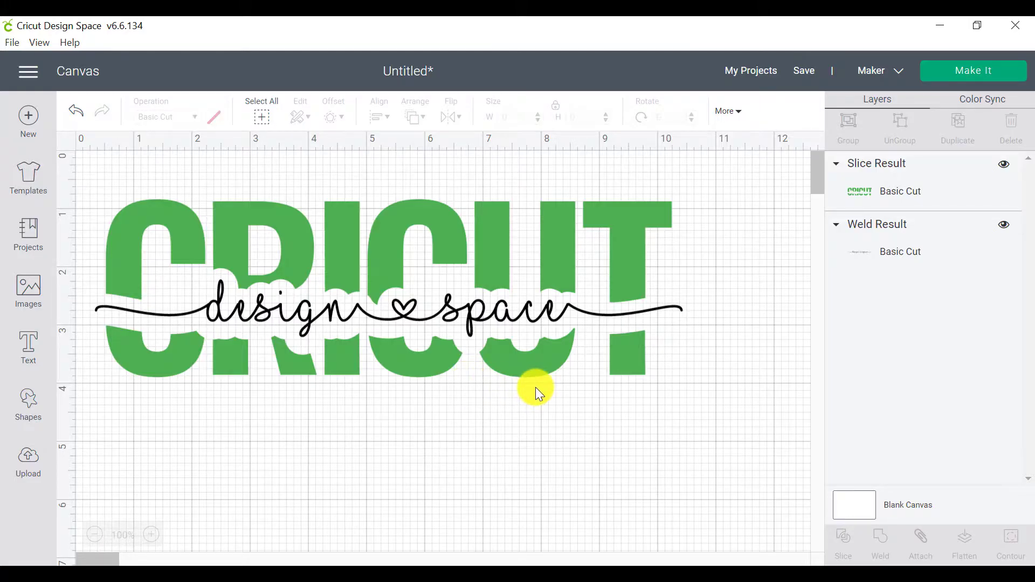
mouse_move(542, 401)
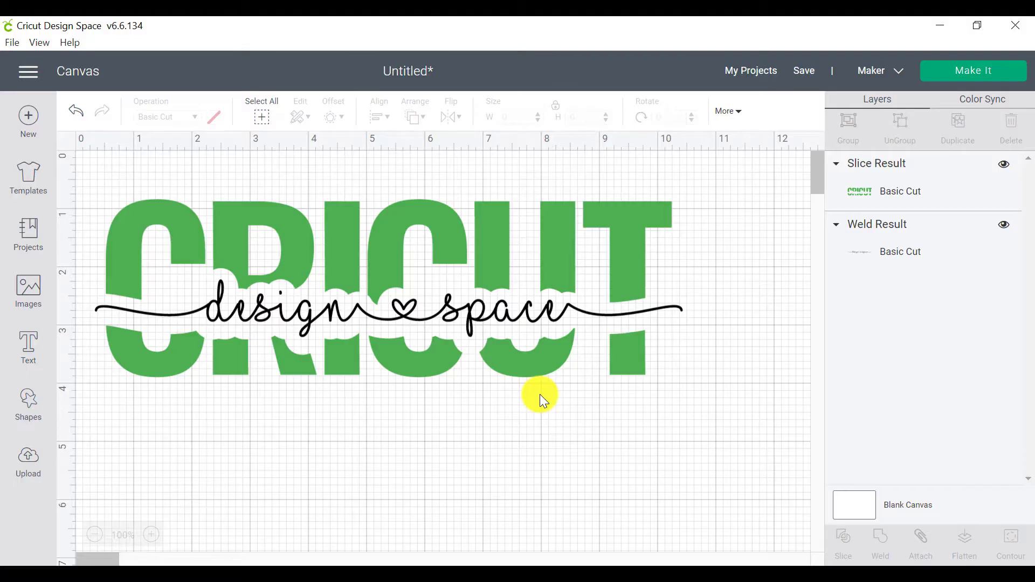
mouse_move(310, 301)
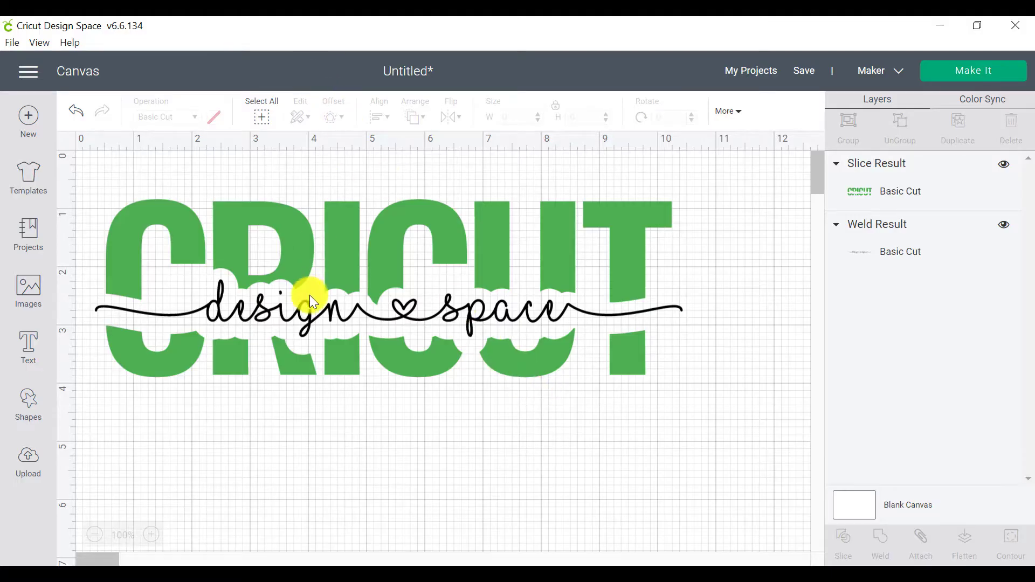